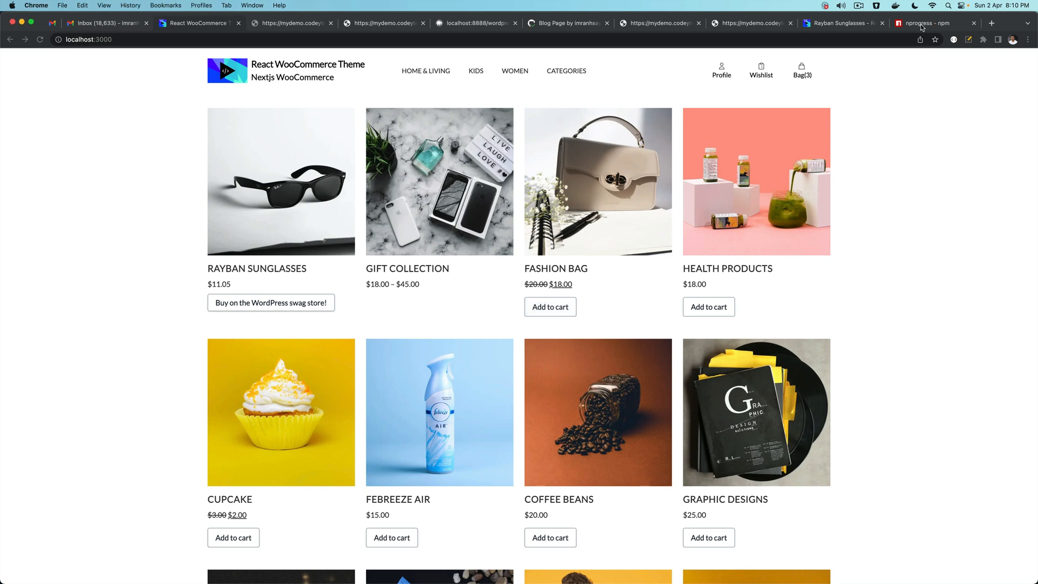
- Review the NProgress description on npm, then try a product page and home navigation in the local store
left_click(931, 22)
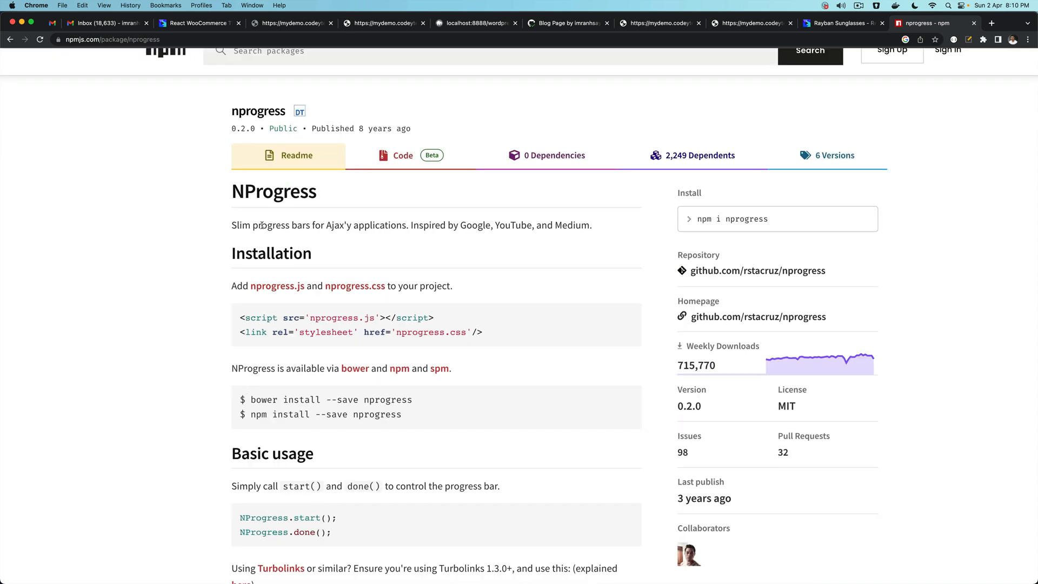
left_click_drag(258, 225, 389, 225)
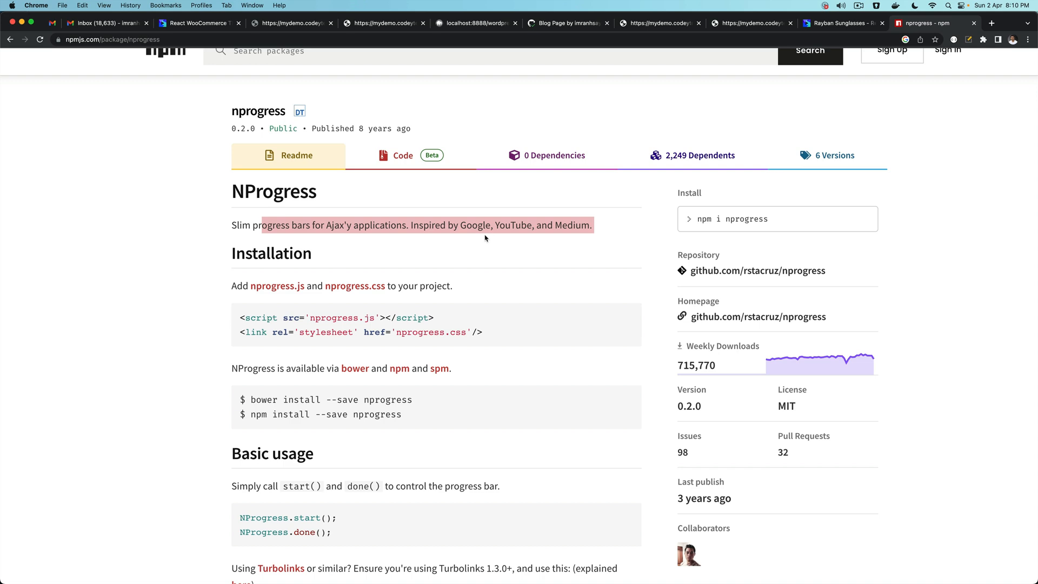
mouse_move(202, 37)
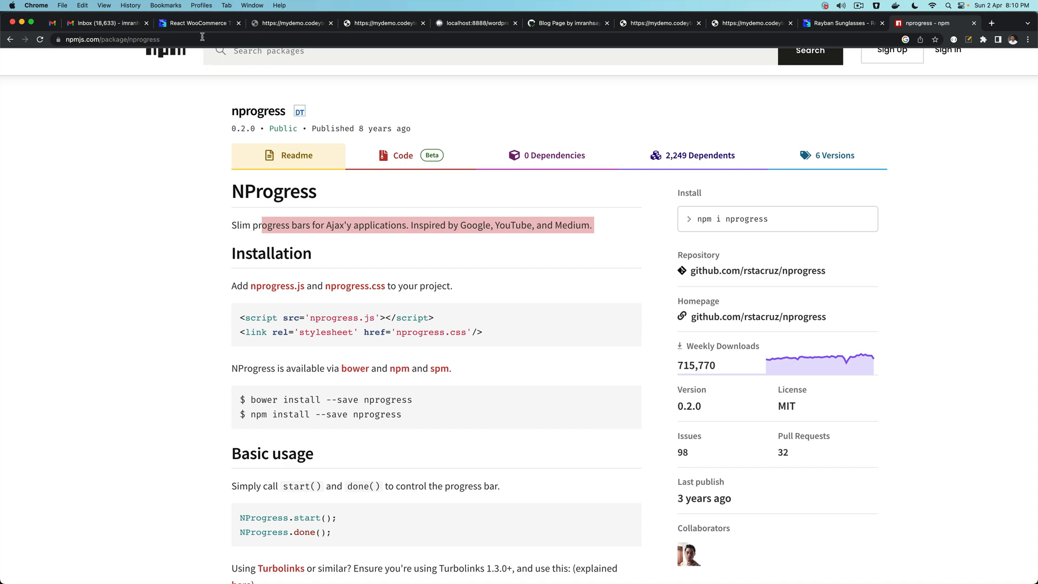
mouse_move(199, 23)
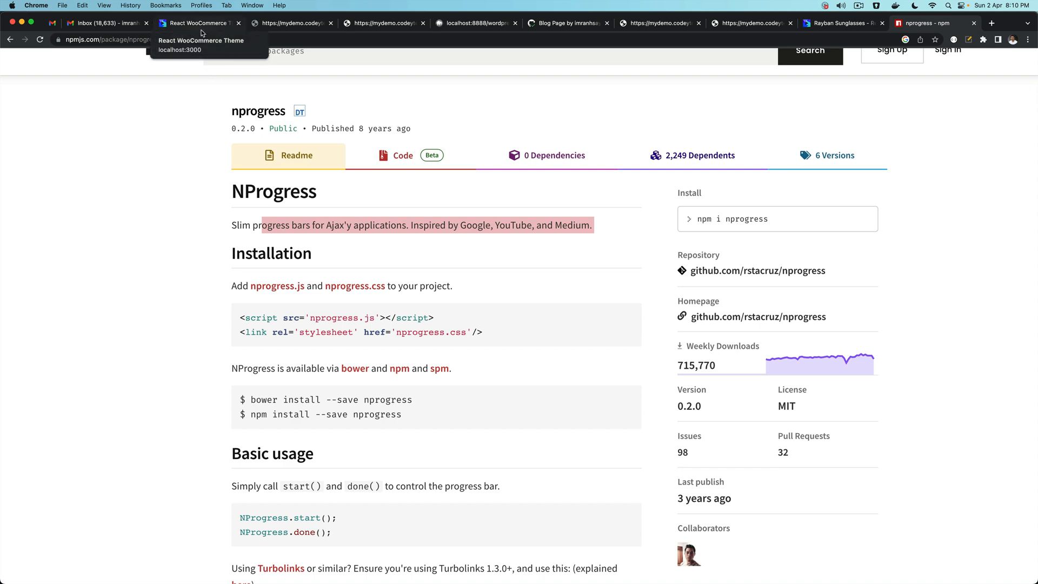
left_click(199, 22)
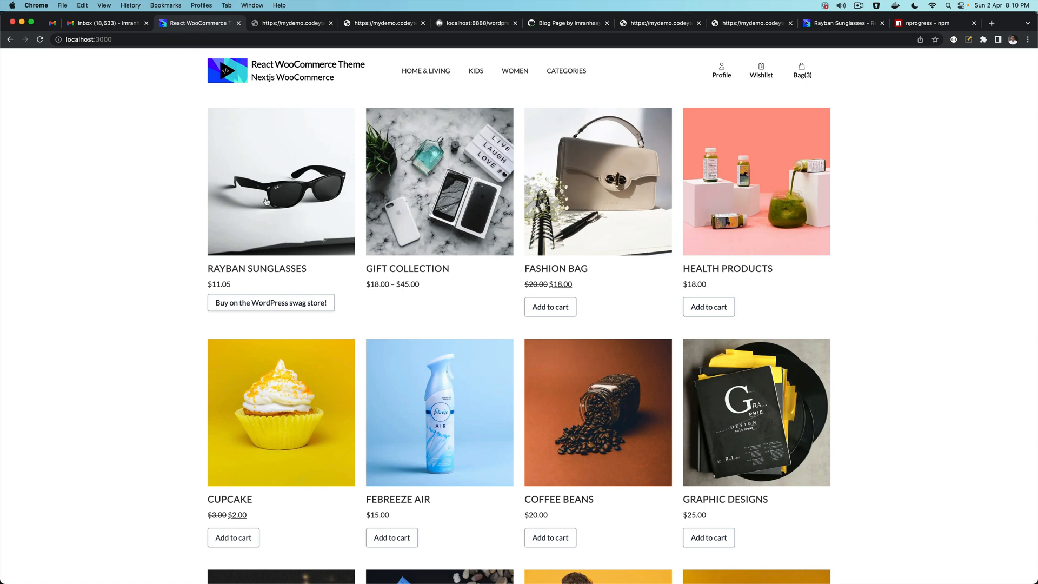
mouse_move(296, 195)
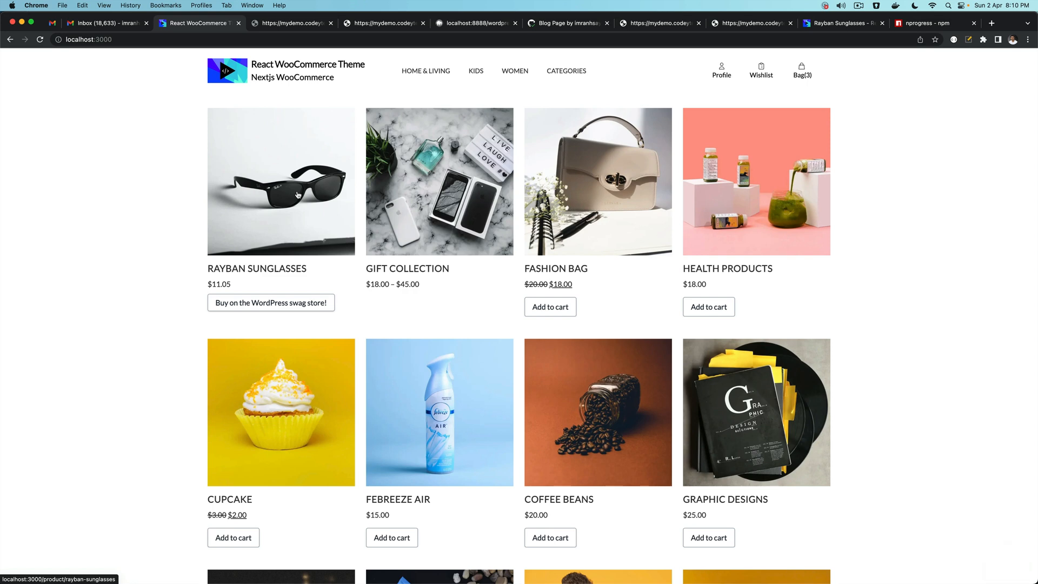
left_click(281, 182)
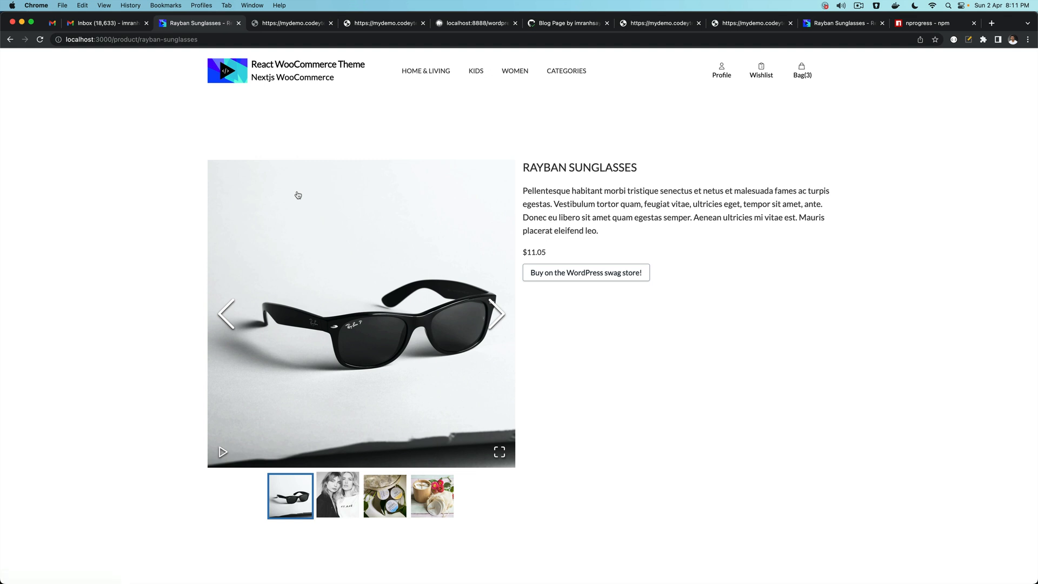
mouse_move(408, 128)
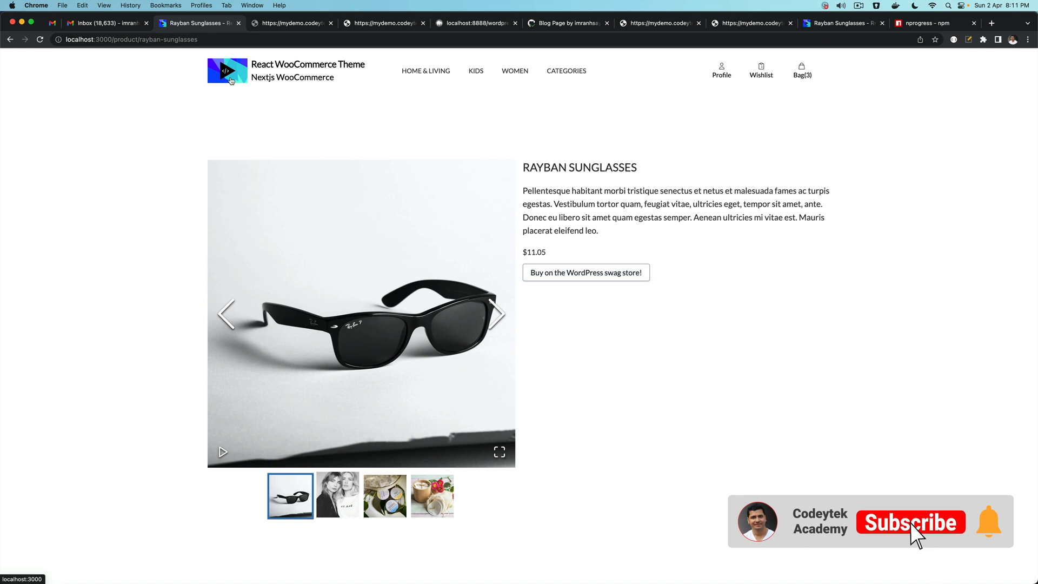
left_click(227, 71)
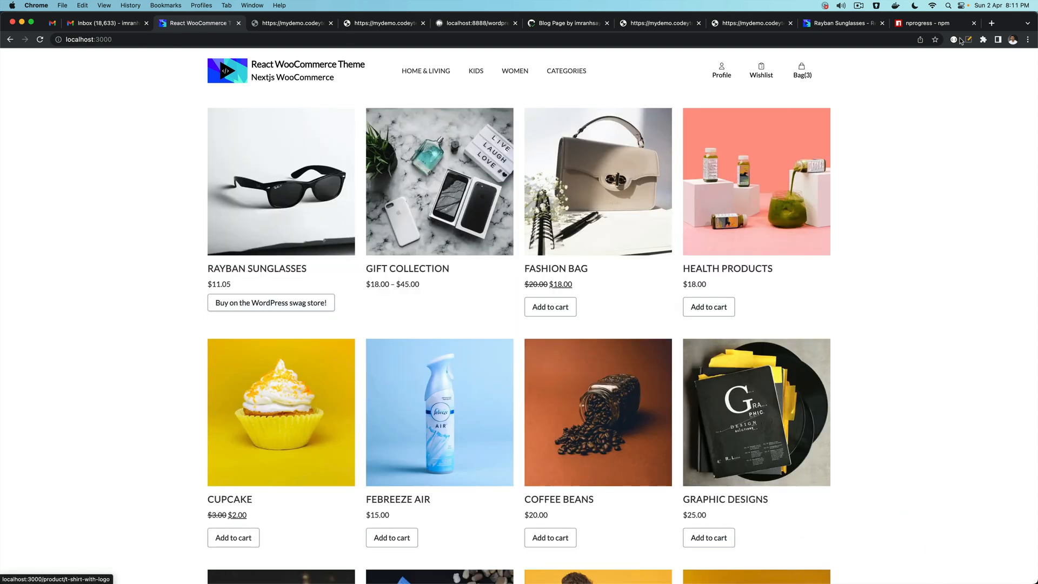
mouse_move(932, 23)
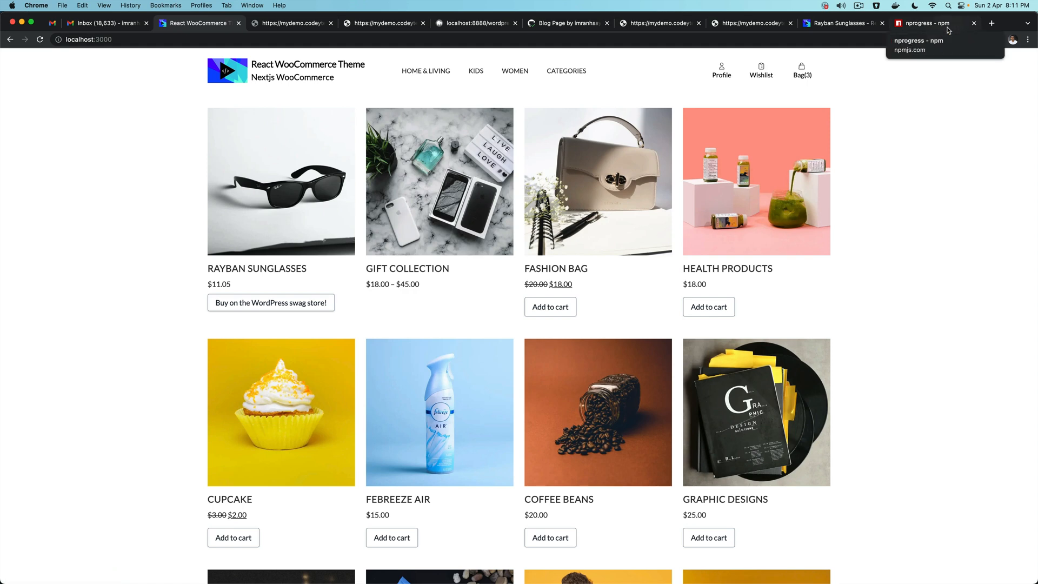
- Install nprogress via npm in Terminal, then view the PR's changed files filtered by 'npro'
left_click(927, 22)
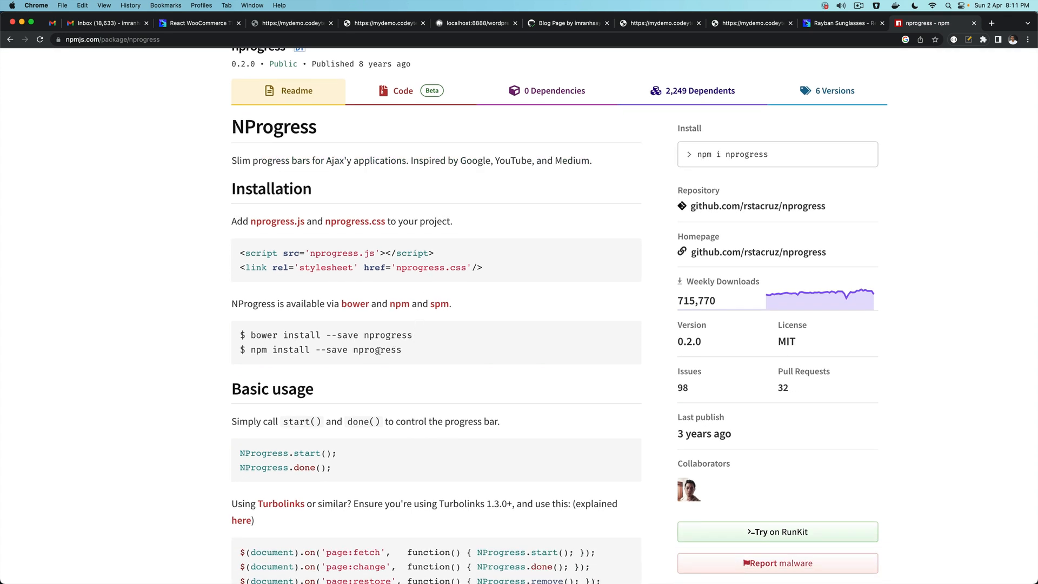
left_click(409, 563)
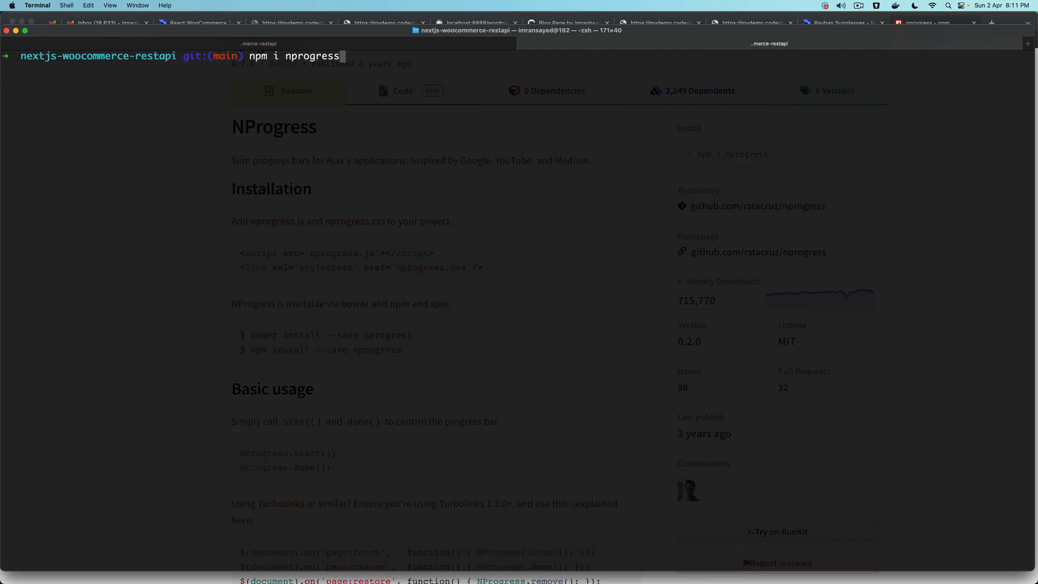
key("Return")
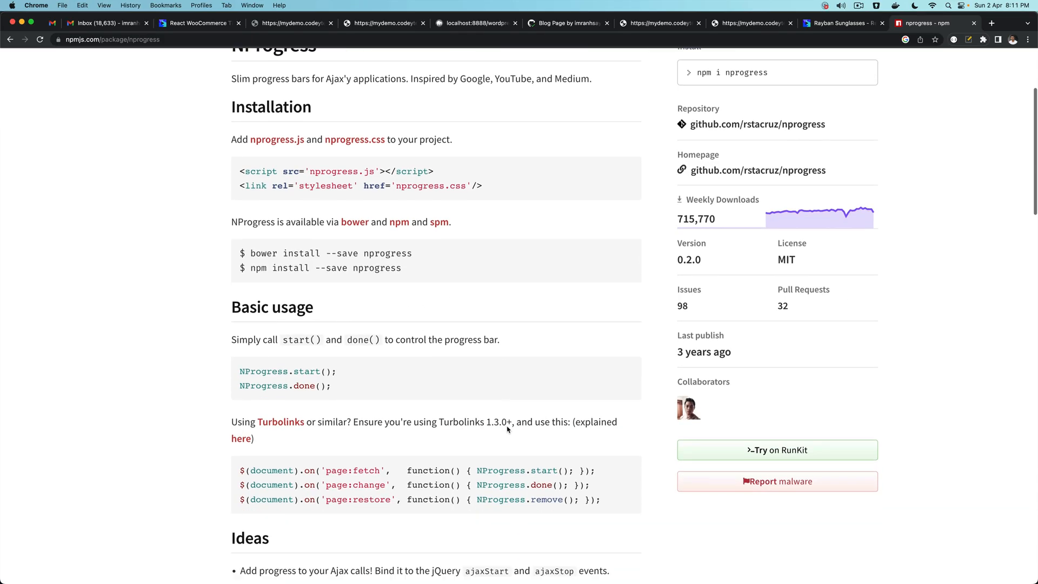
scroll("down", 3)
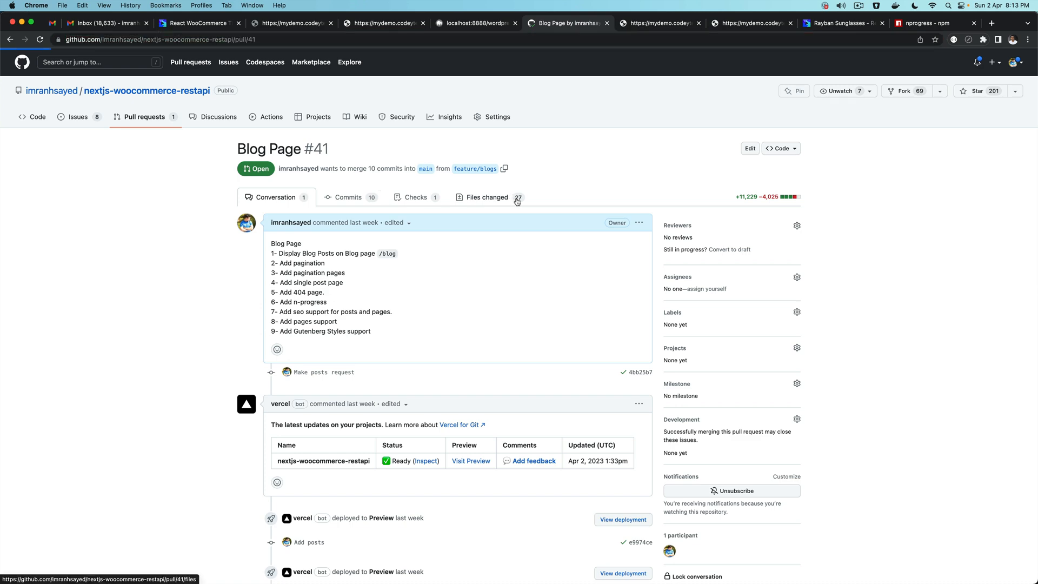
left_click(488, 197)
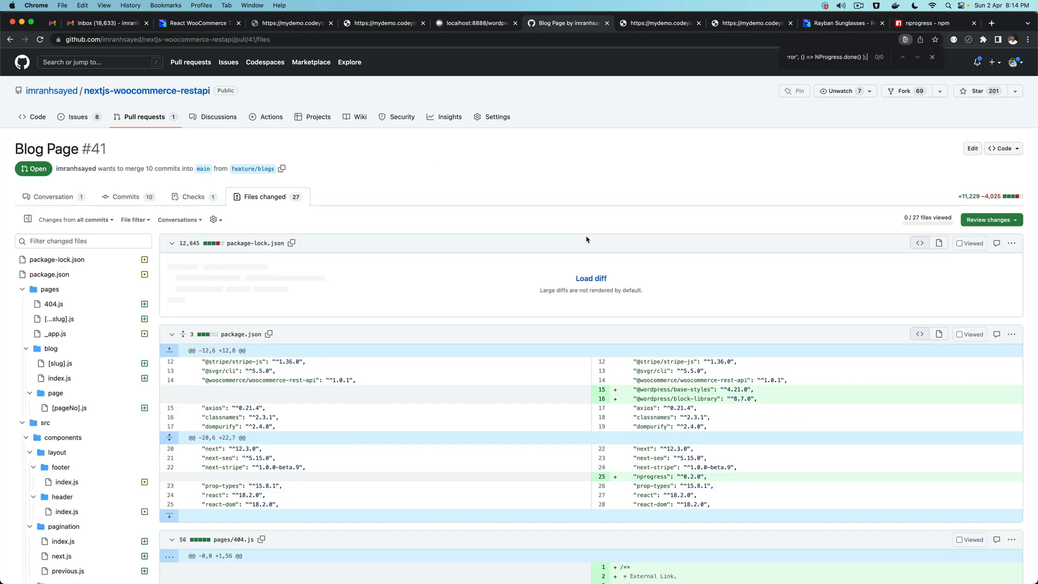
type("npro")
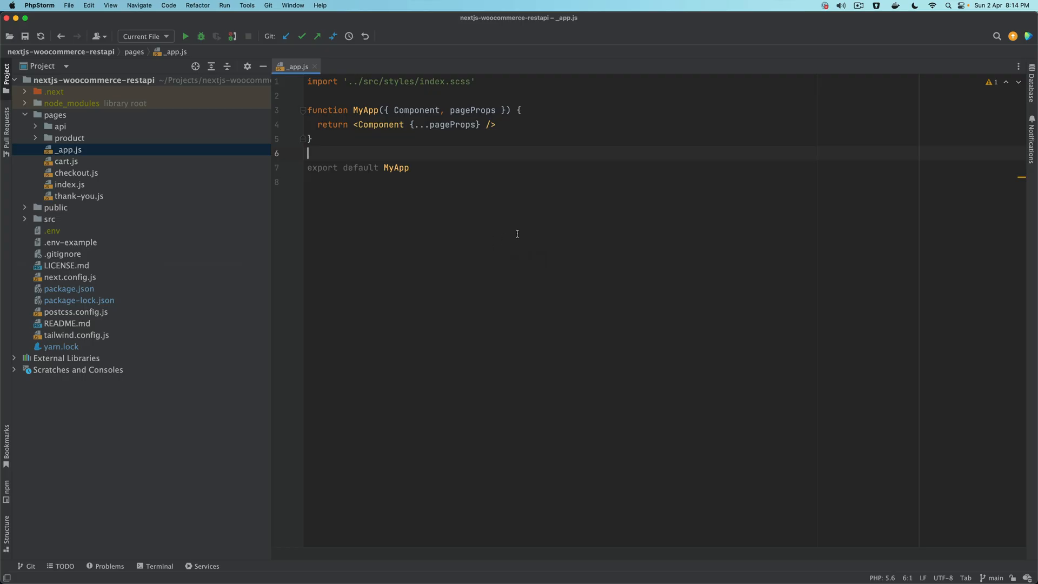
- Add Router/NProgress imports, configure showSpinner off, and start/done handlers on routeChangeStart, Complete and Error in _app.js
left_click(477, 82)
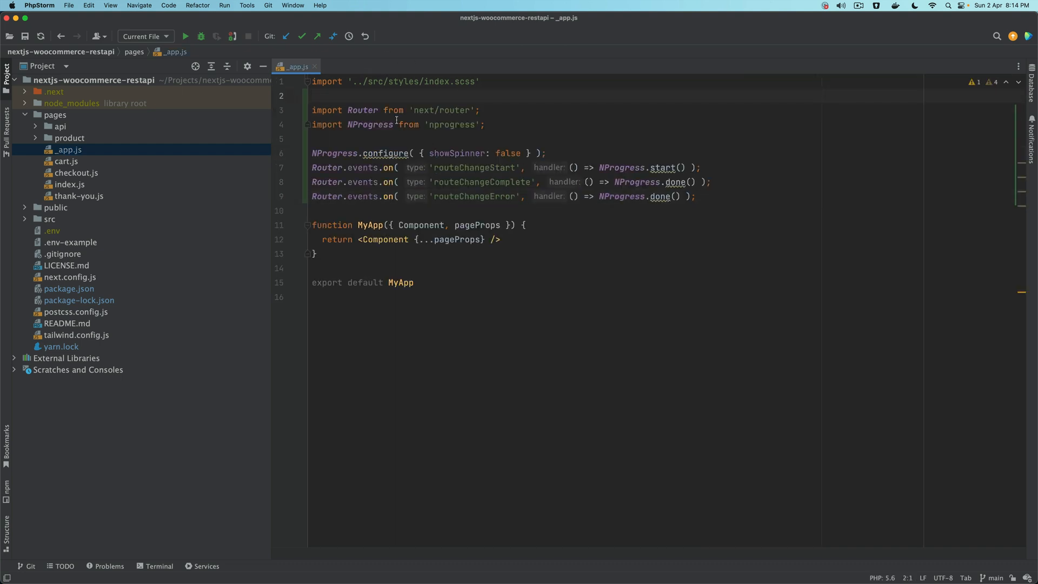
double_click(361, 110)
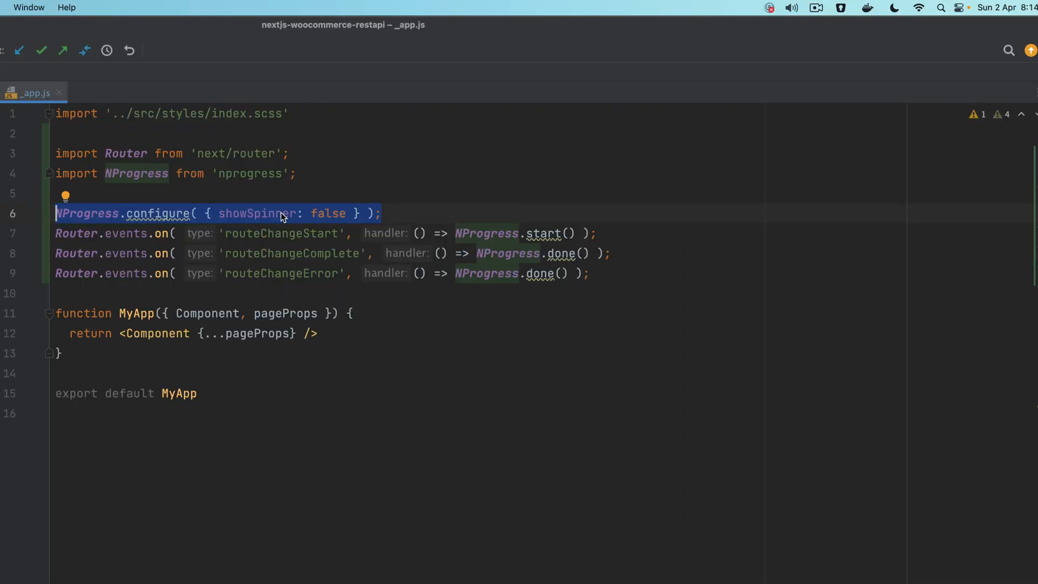
double_click(257, 213)
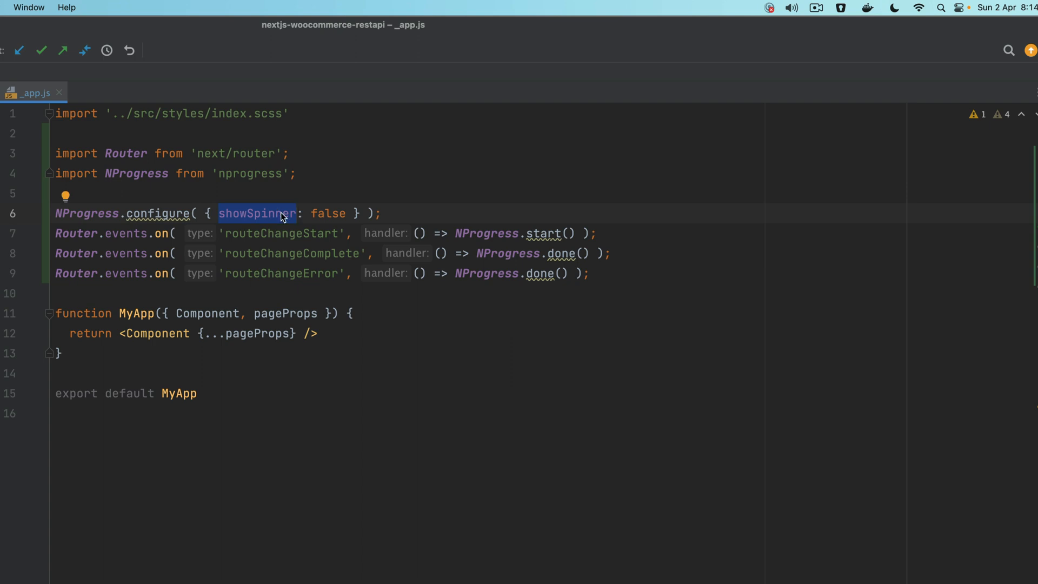
mouse_move(137, 244)
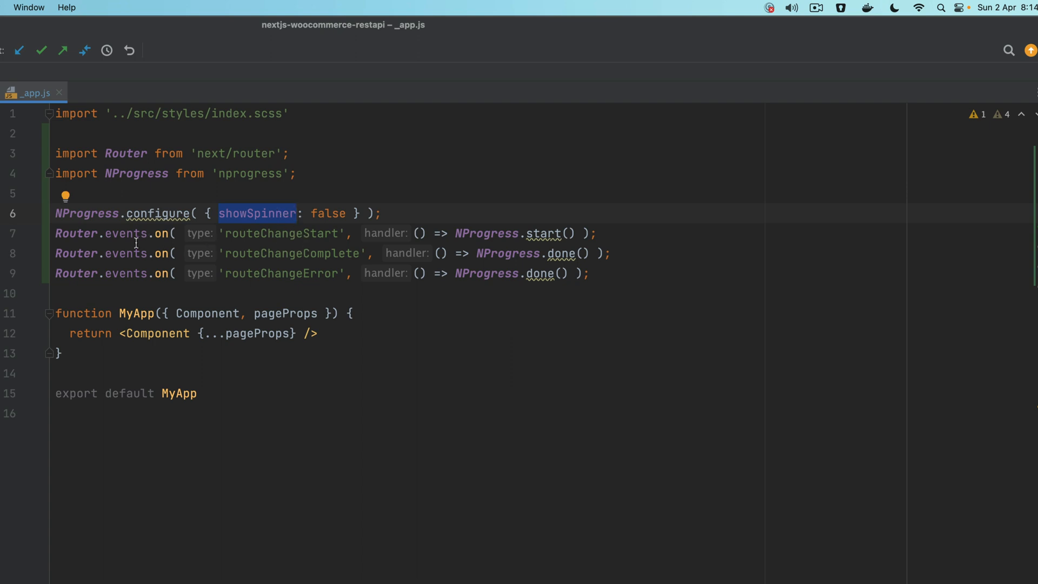
double_click(124, 153)
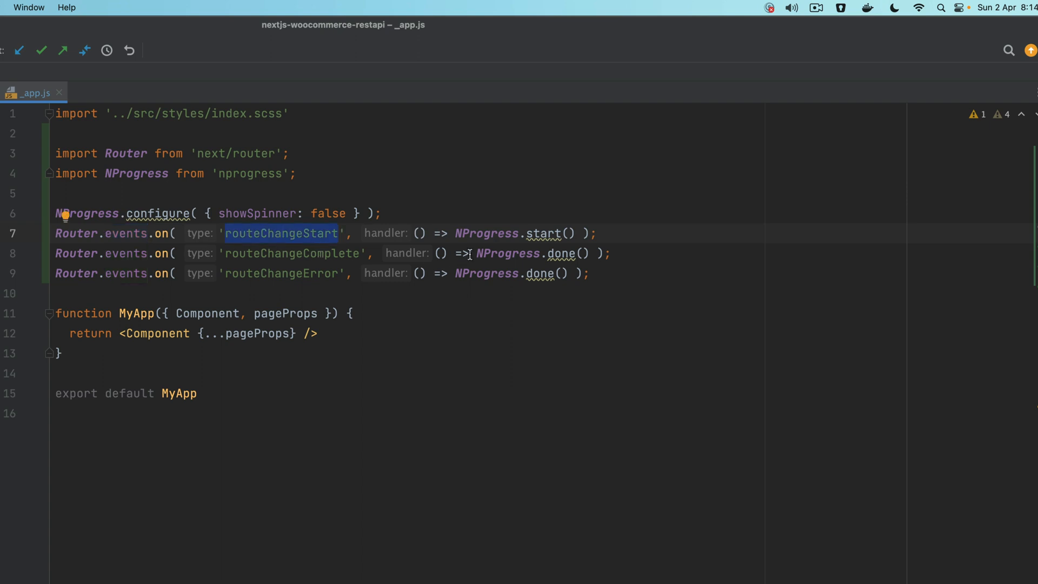
mouse_move(506, 233)
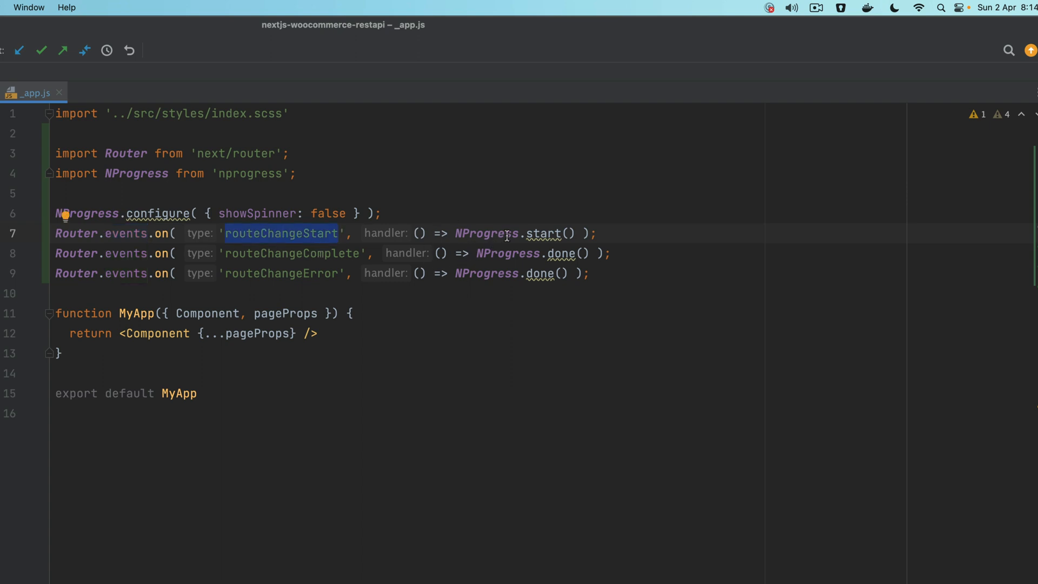
double_click(486, 234)
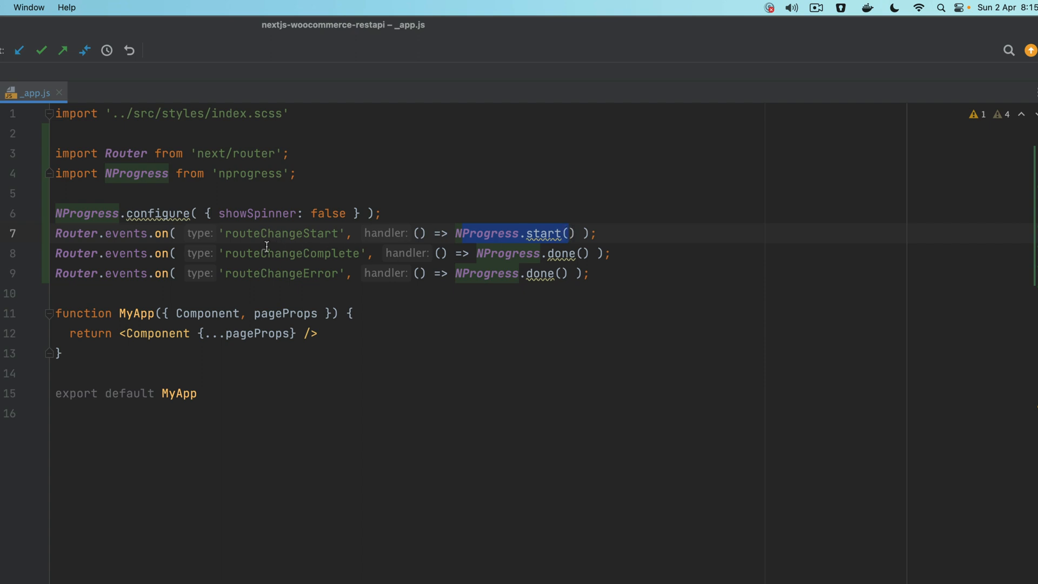
double_click(291, 253)
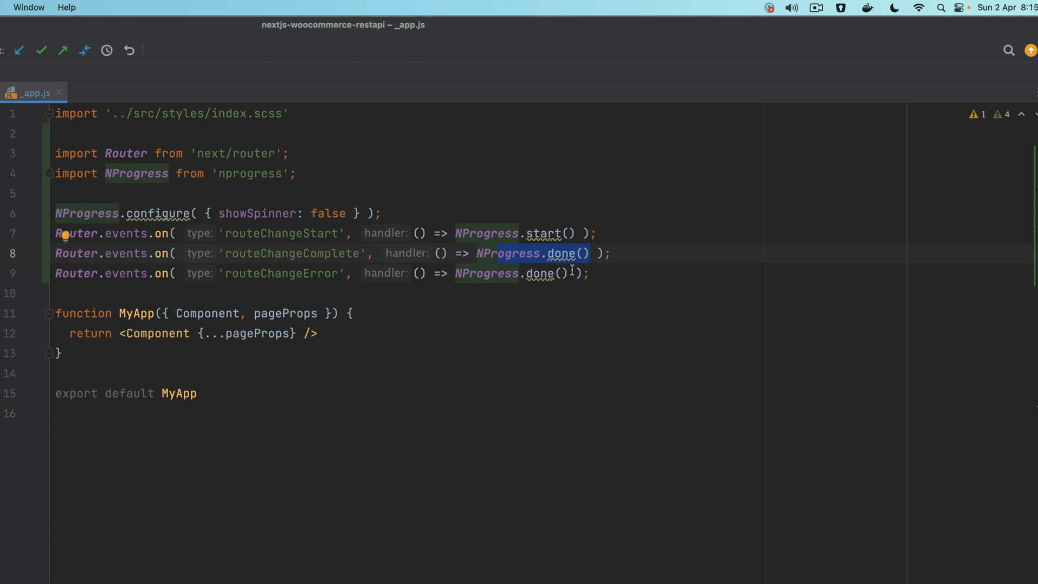
double_click(282, 234)
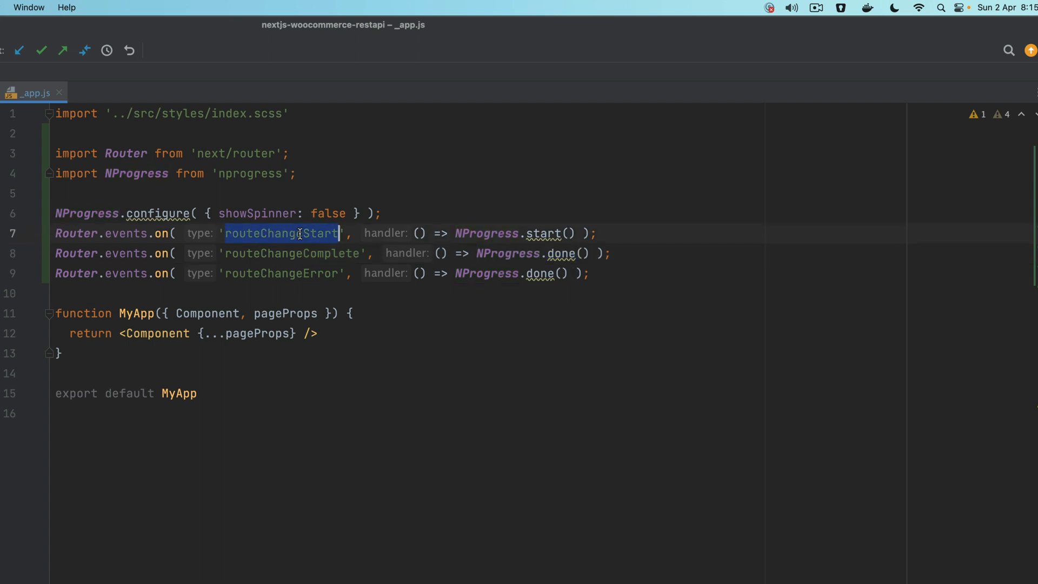
mouse_move(300, 237)
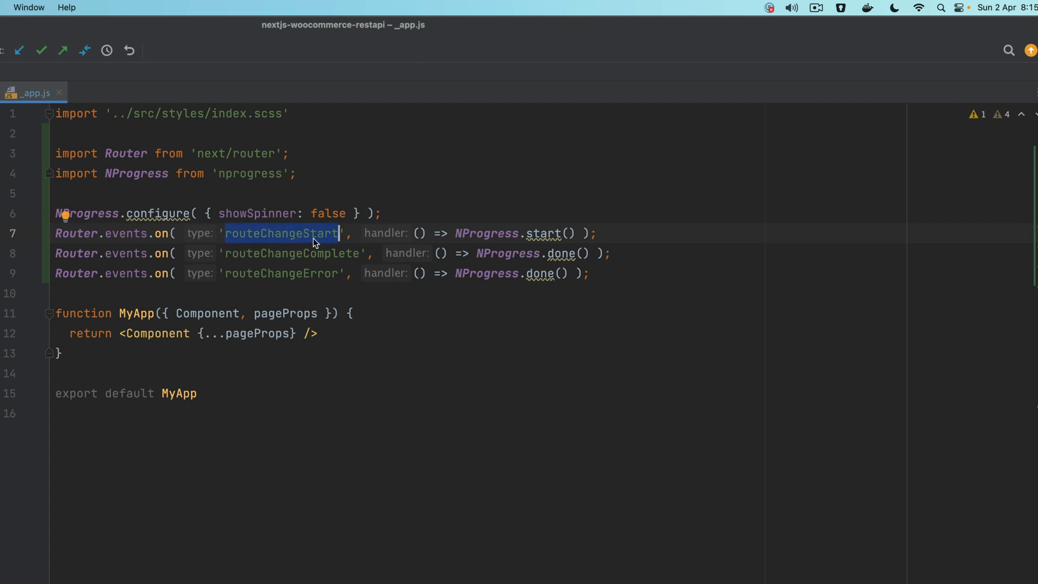
mouse_move(129, 234)
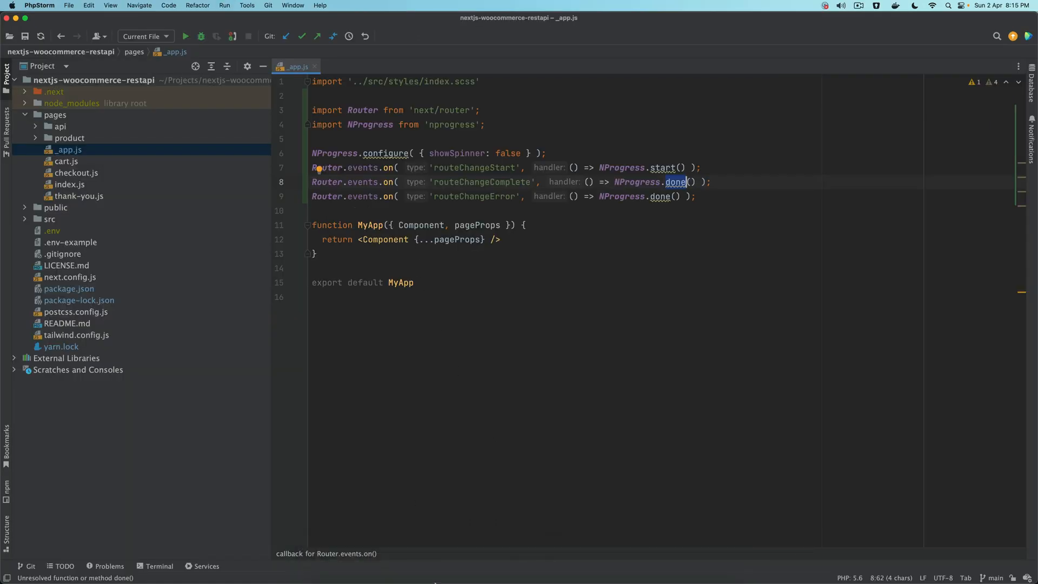
mouse_move(515, 411)
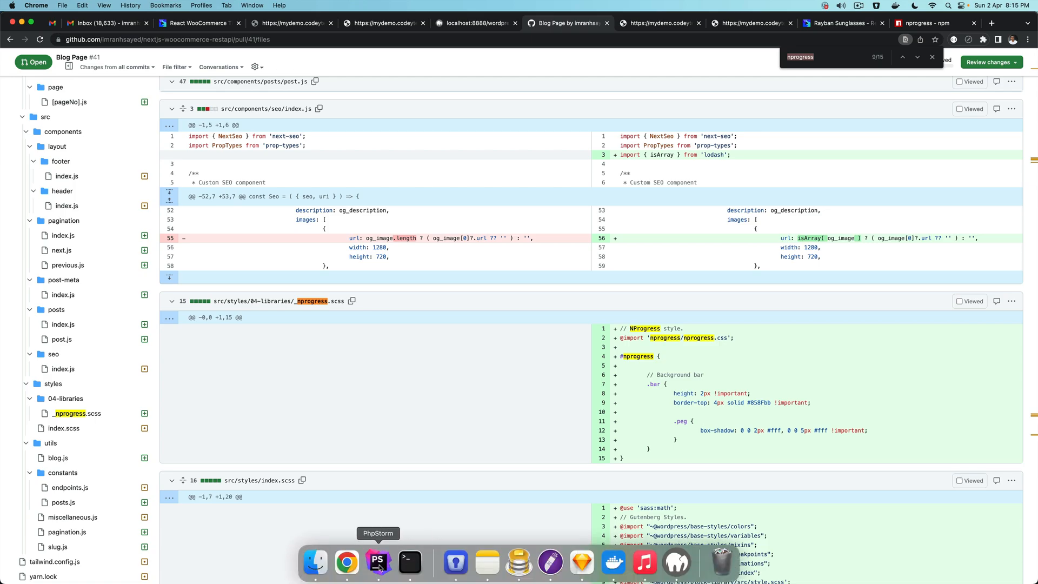
- Create a 04-libraries directory under src/styles in the project tree
left_click(378, 563)
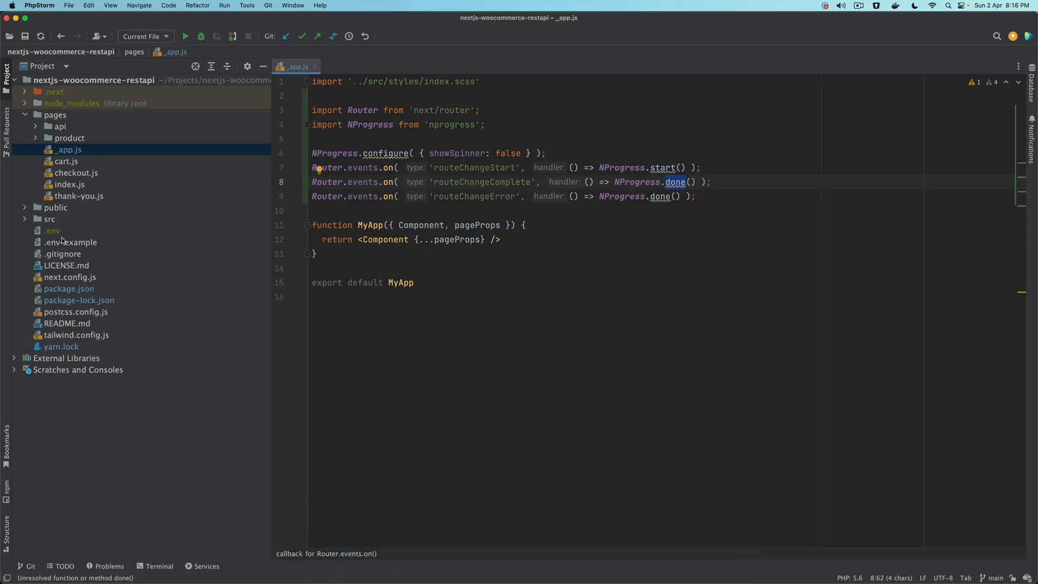
left_click(50, 218)
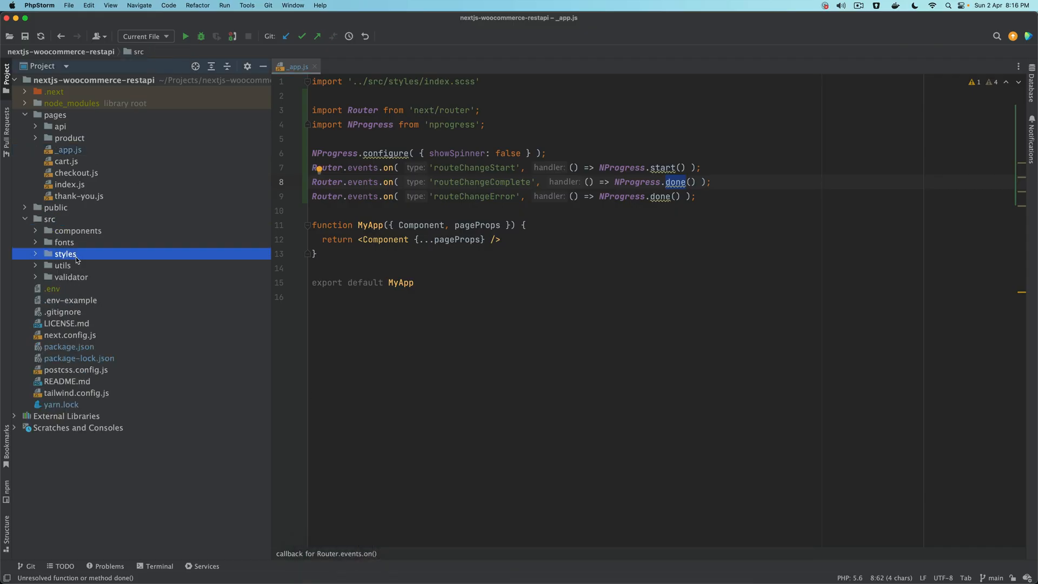
right_click(65, 253)
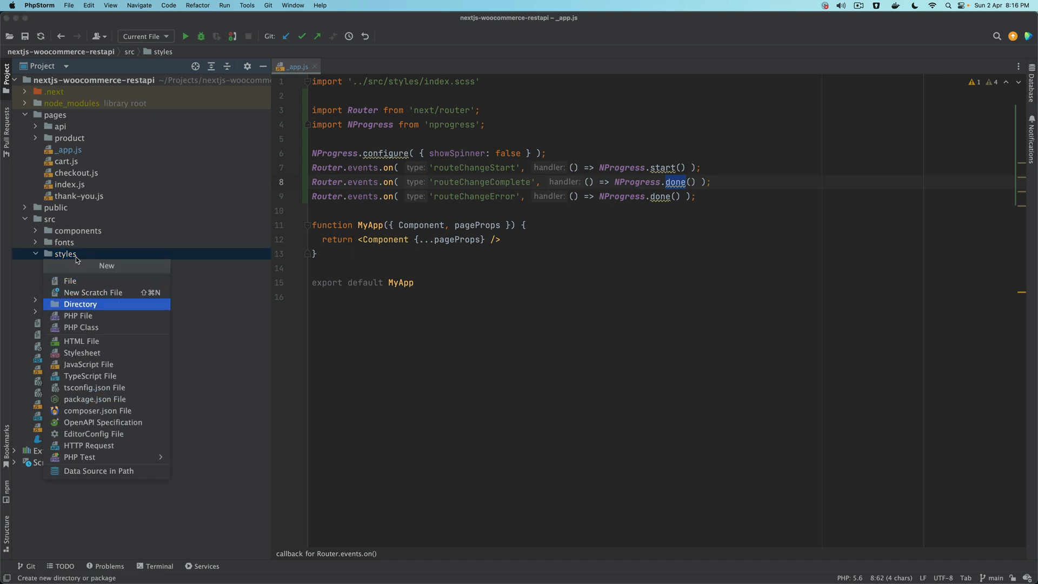
left_click(82, 304)
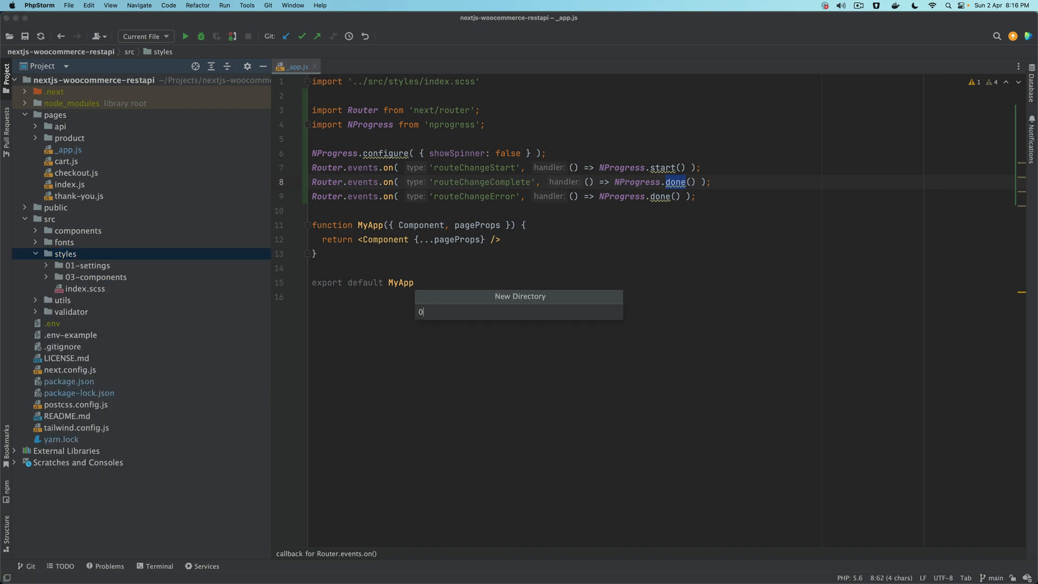
type("4-librar")
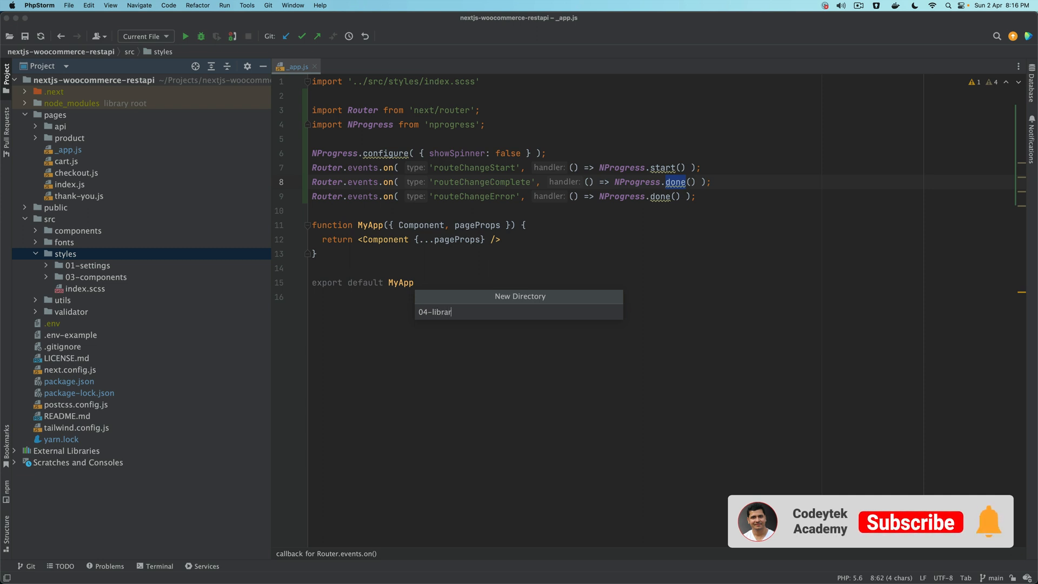
type("ies")
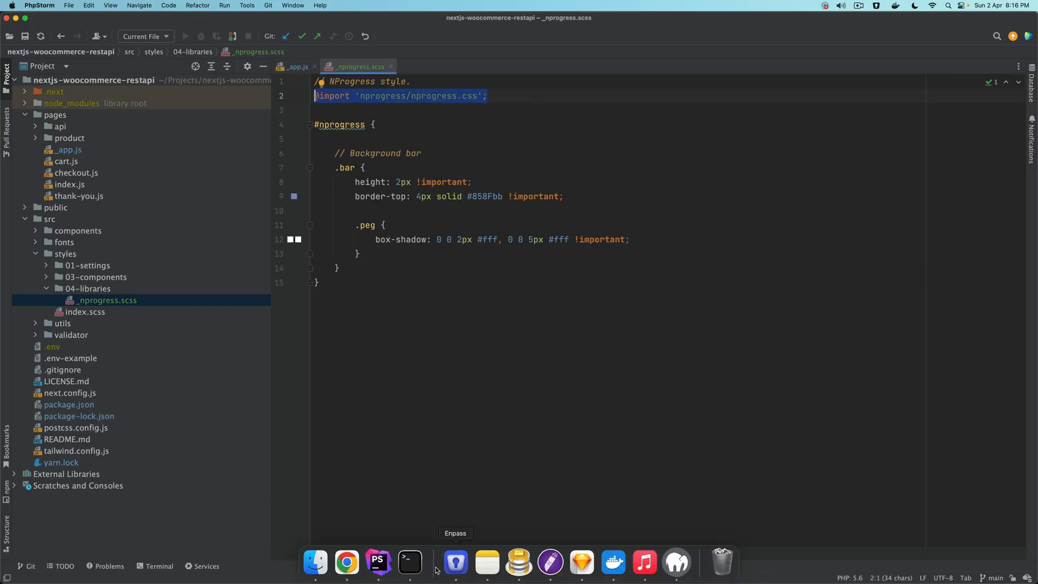
- Pick up the NProgress stylesheet reference from the npm page for the _nprogress.scss overrides
left_click(346, 563)
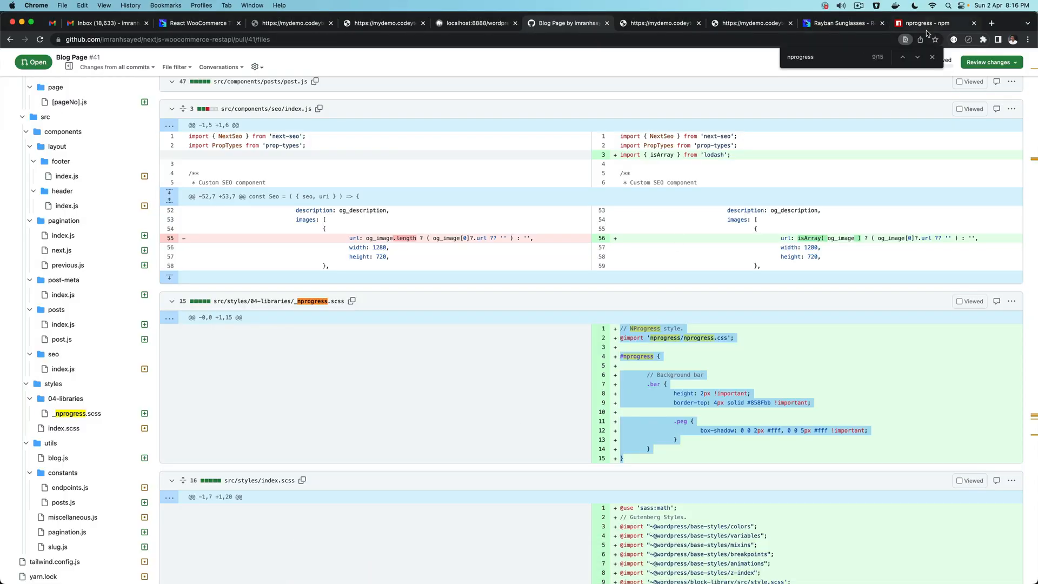
left_click(927, 23)
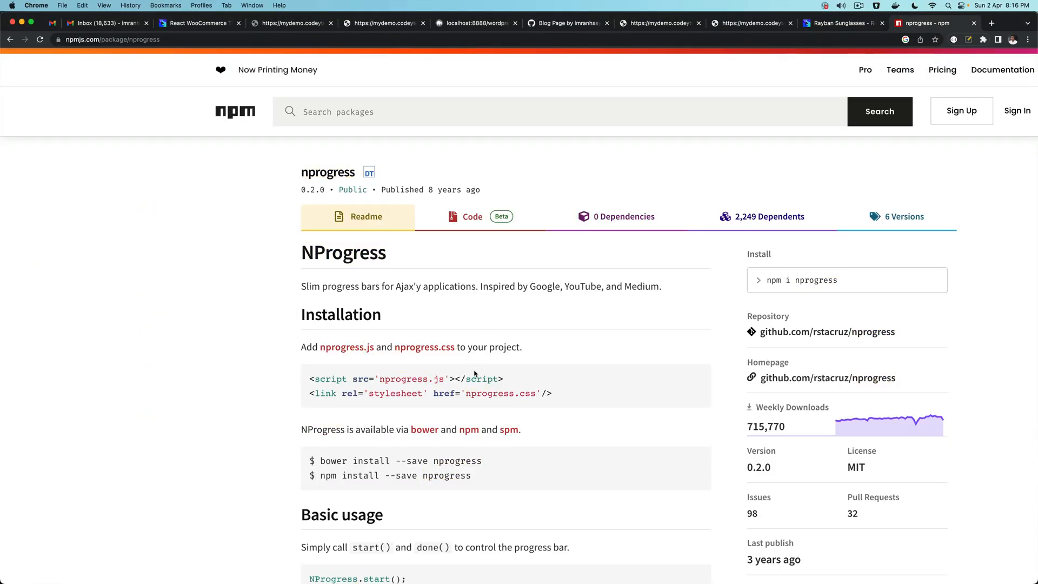
double_click(493, 394)
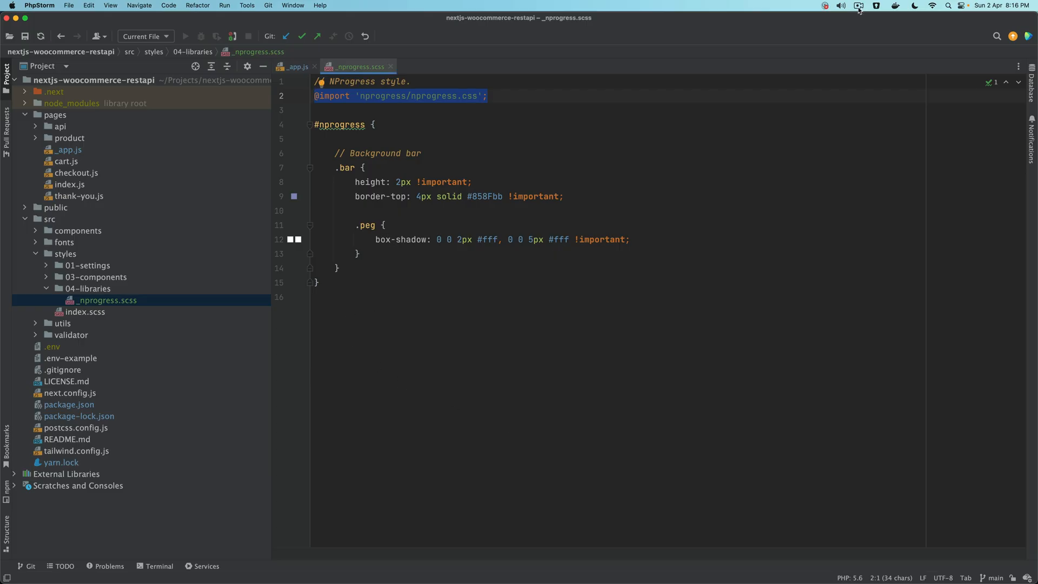
- Open the library's nprogress.css from node_modules/nprogress and read through its default styles
left_click(316, 140)
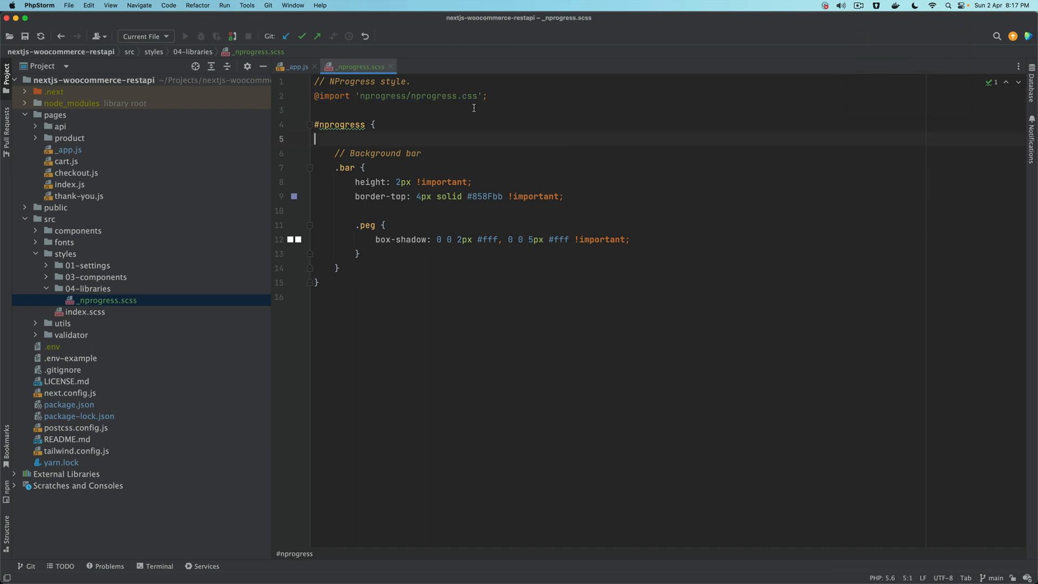
double_click(432, 96)
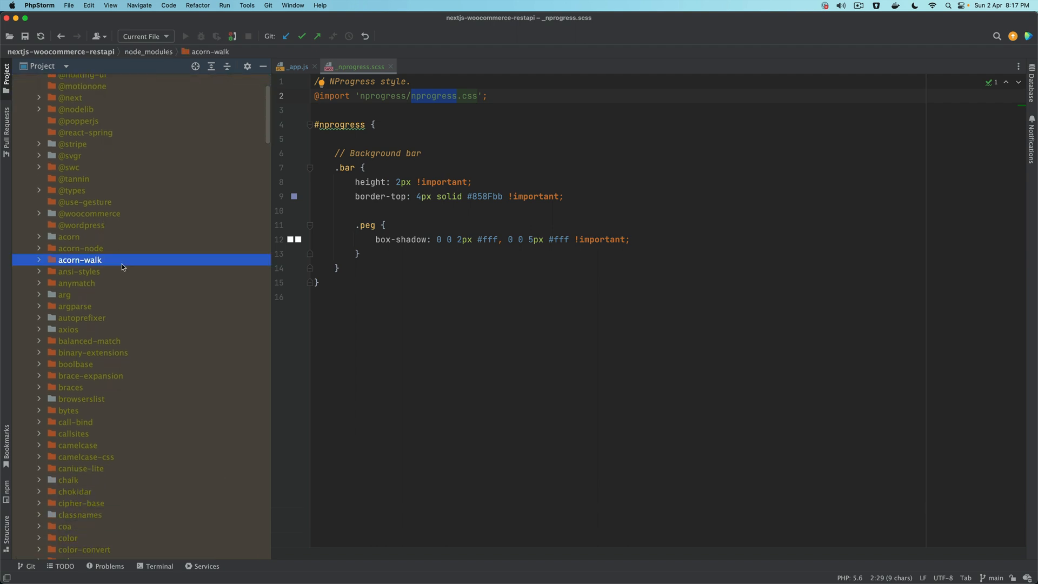
left_click(78, 346)
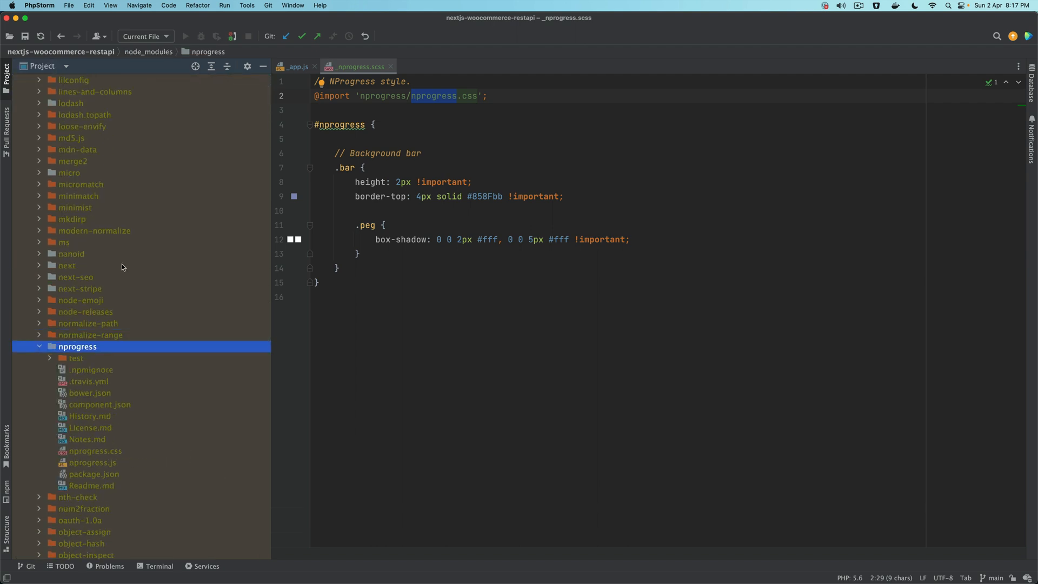
scroll("down", 3)
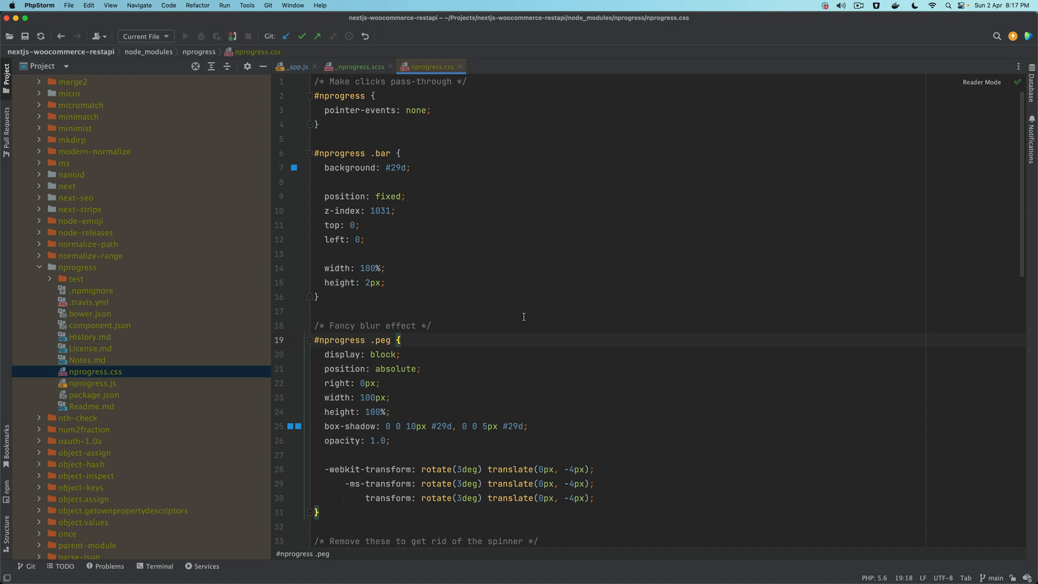
scroll("down", 3)
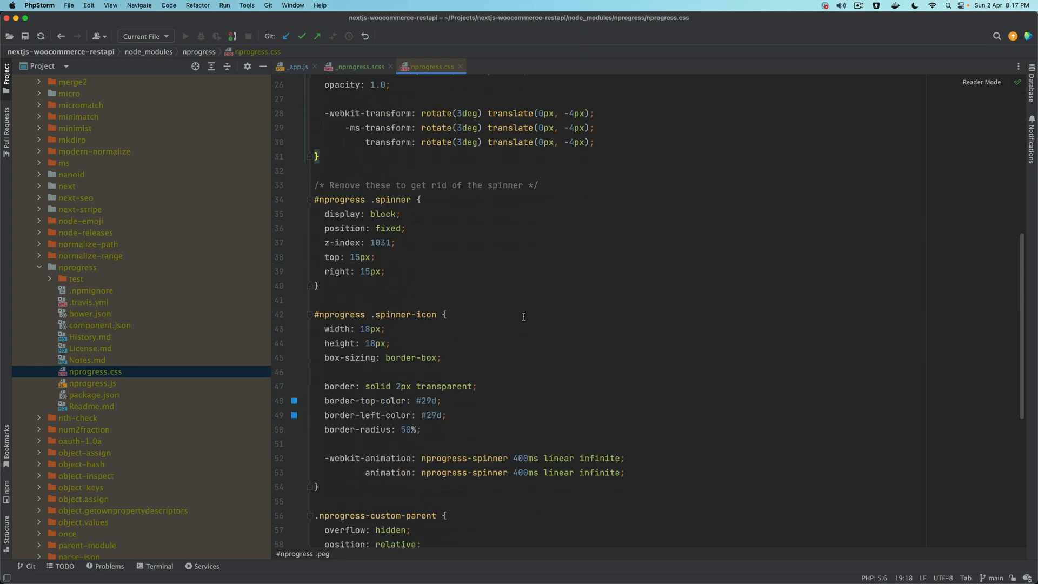
scroll("down", 3)
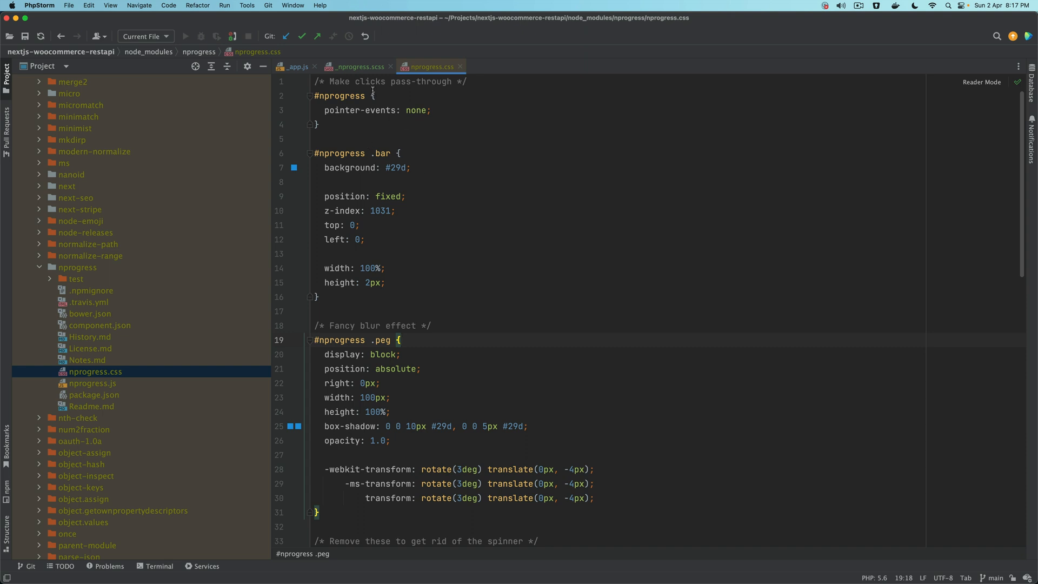
- Flip between nprogress.css and the custom _nprogress.scss to compare bar, peg and spinner rules
left_click(356, 66)
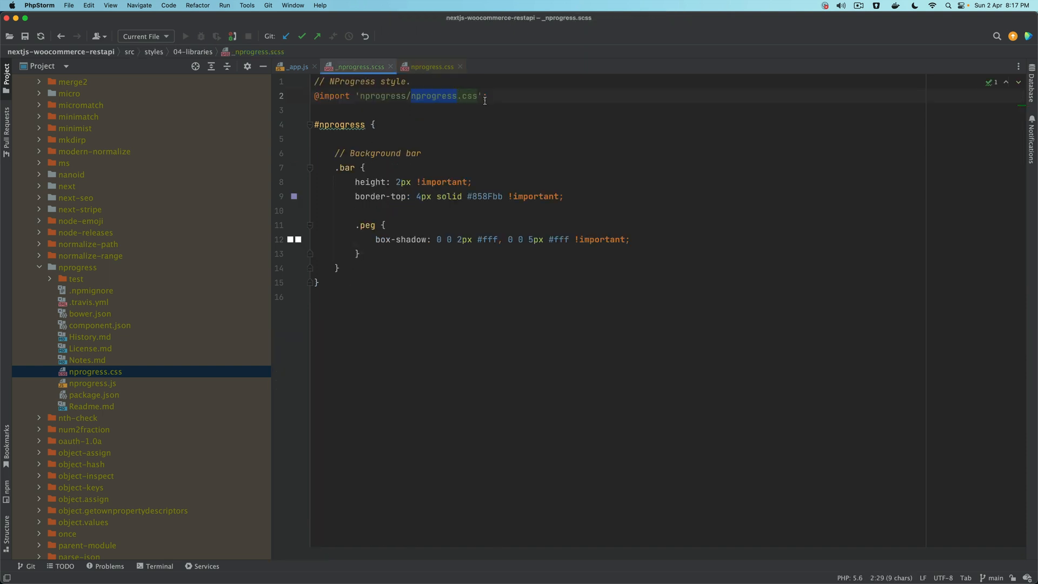
left_click(485, 96)
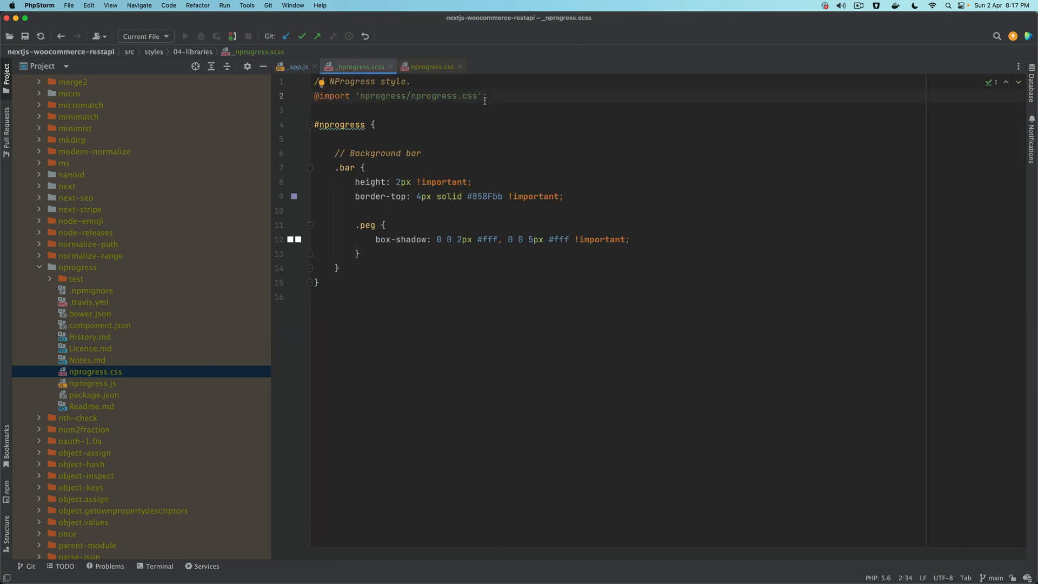
left_click(432, 66)
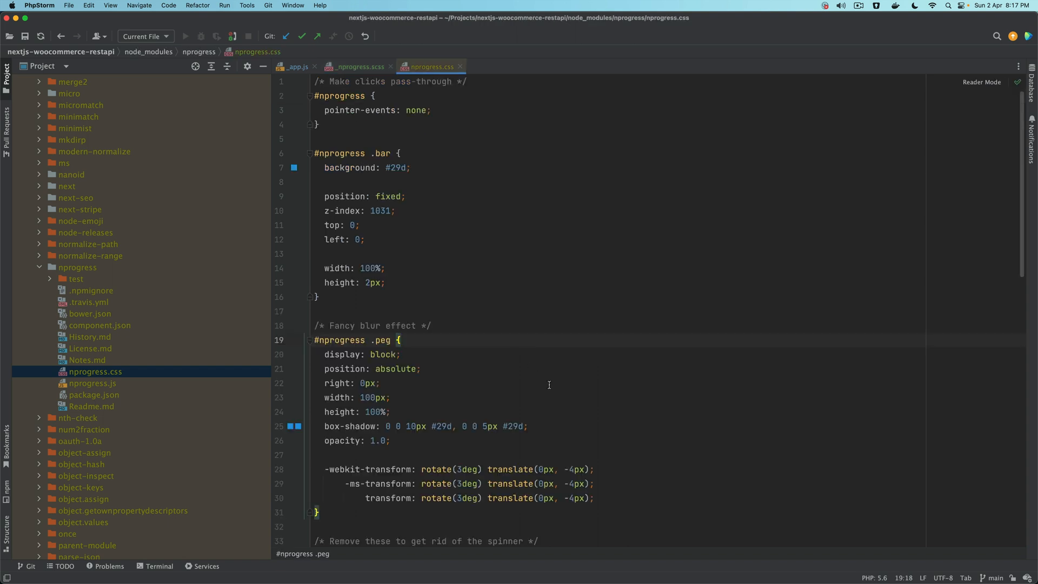
scroll("down", 3)
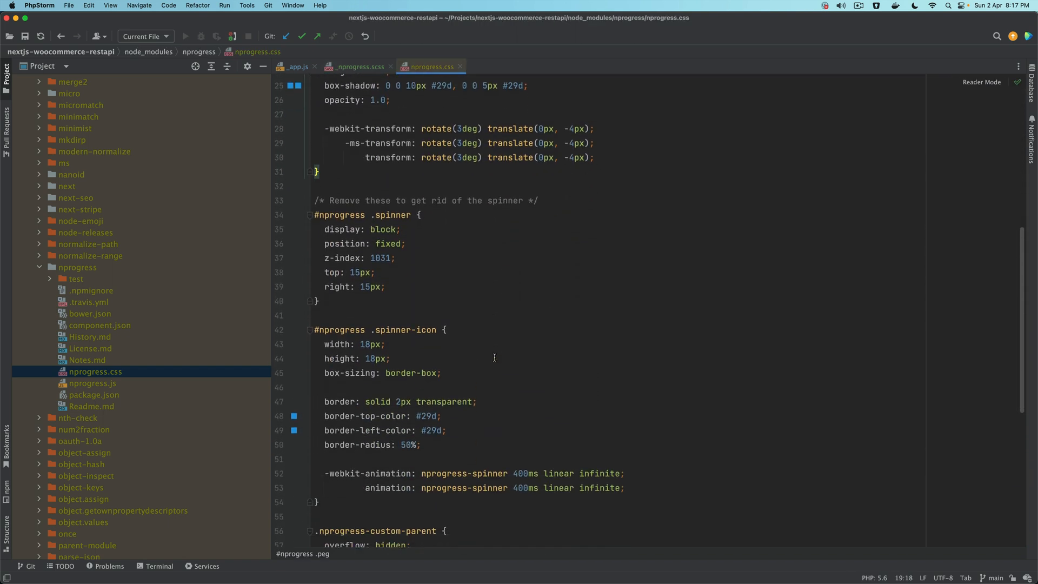
scroll("down", 3)
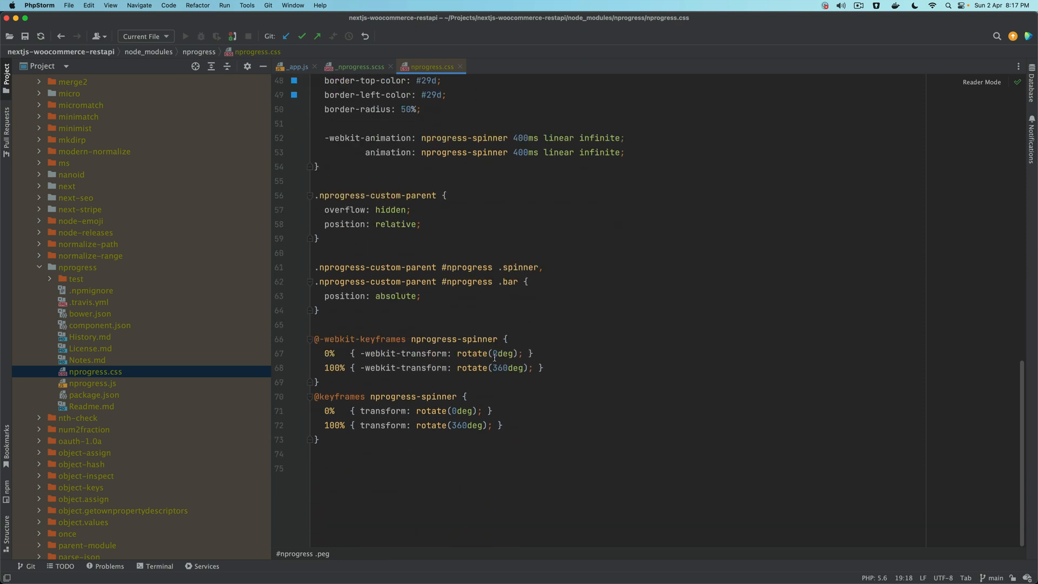
left_click(358, 66)
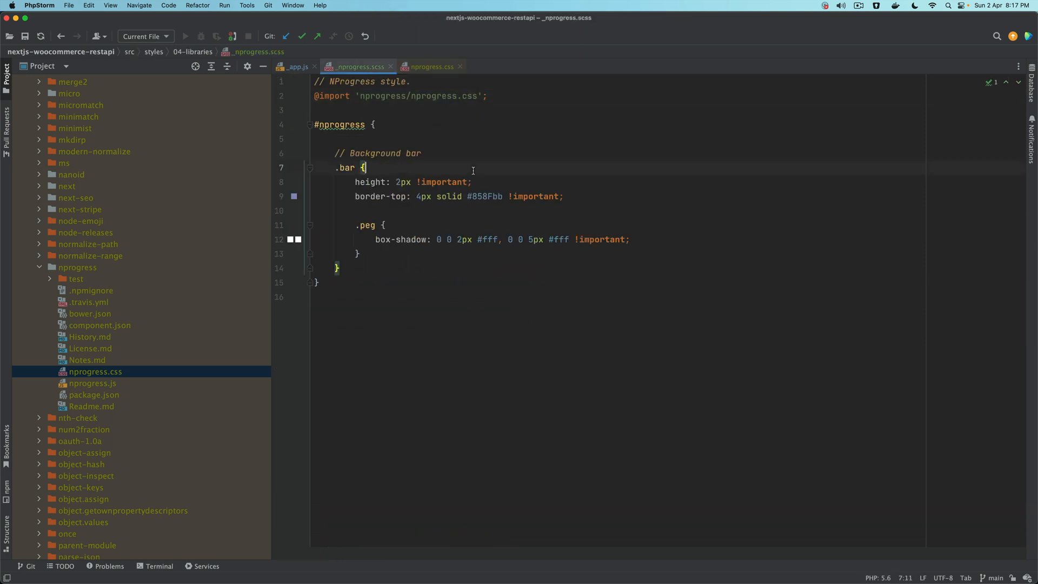
left_click(468, 182)
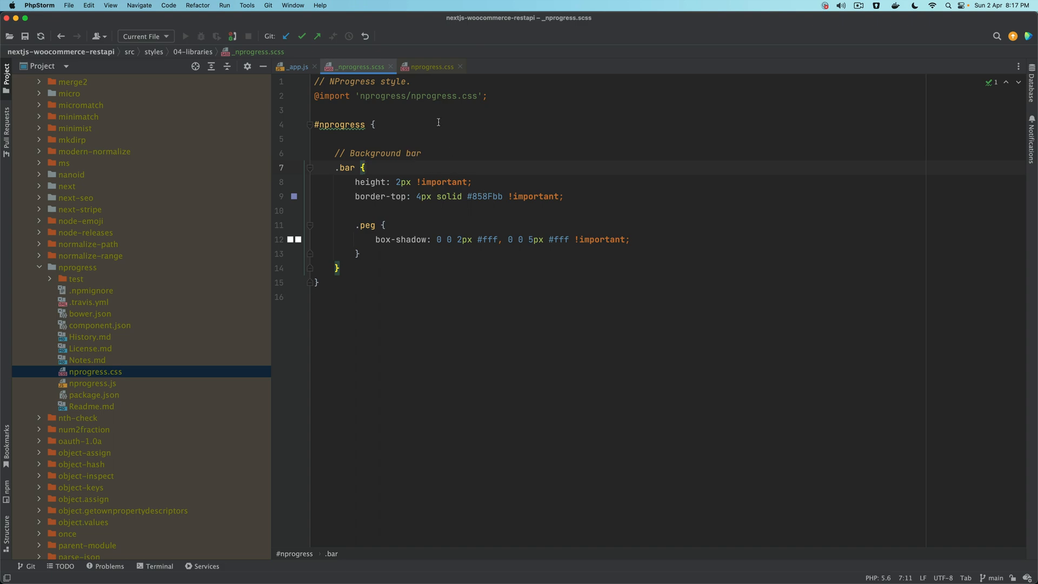
left_click(432, 66)
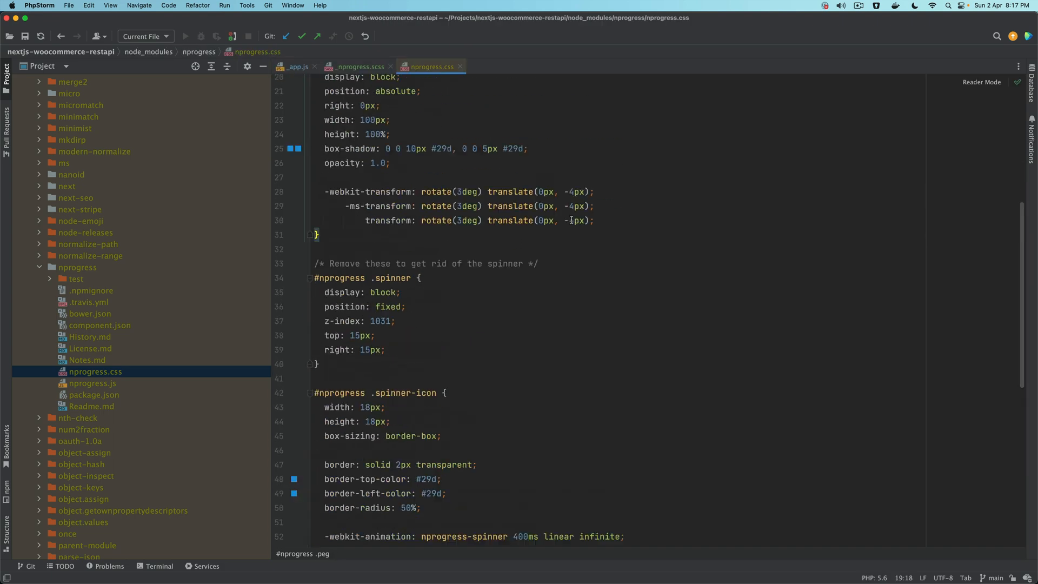
left_click(358, 66)
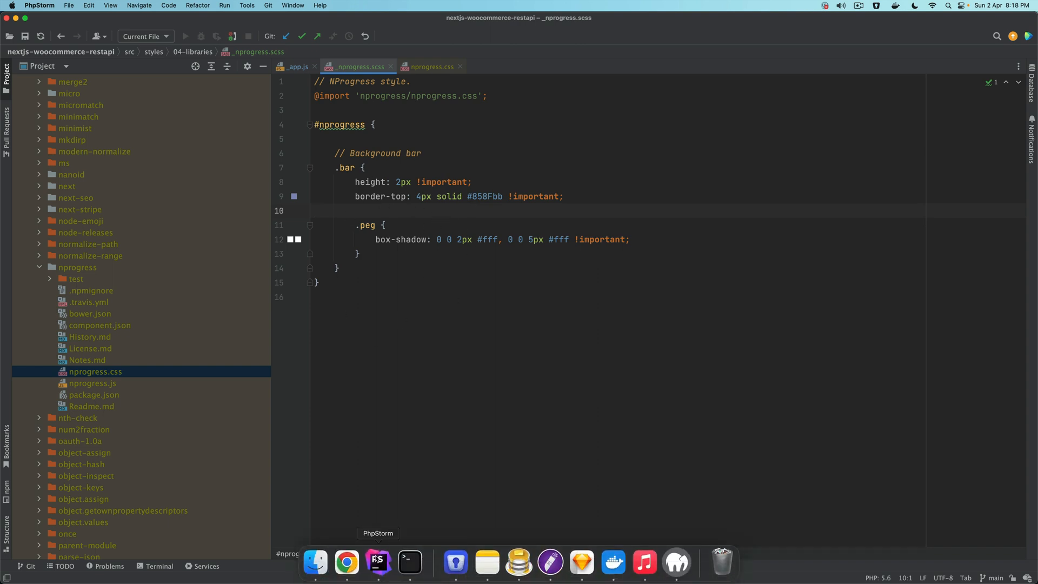
left_click(346, 562)
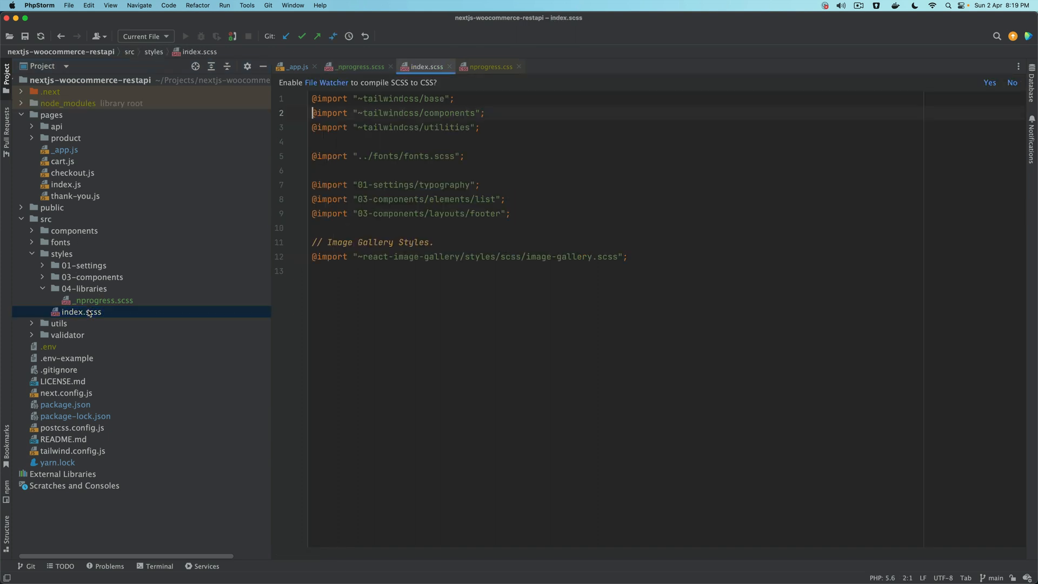
key("enter")
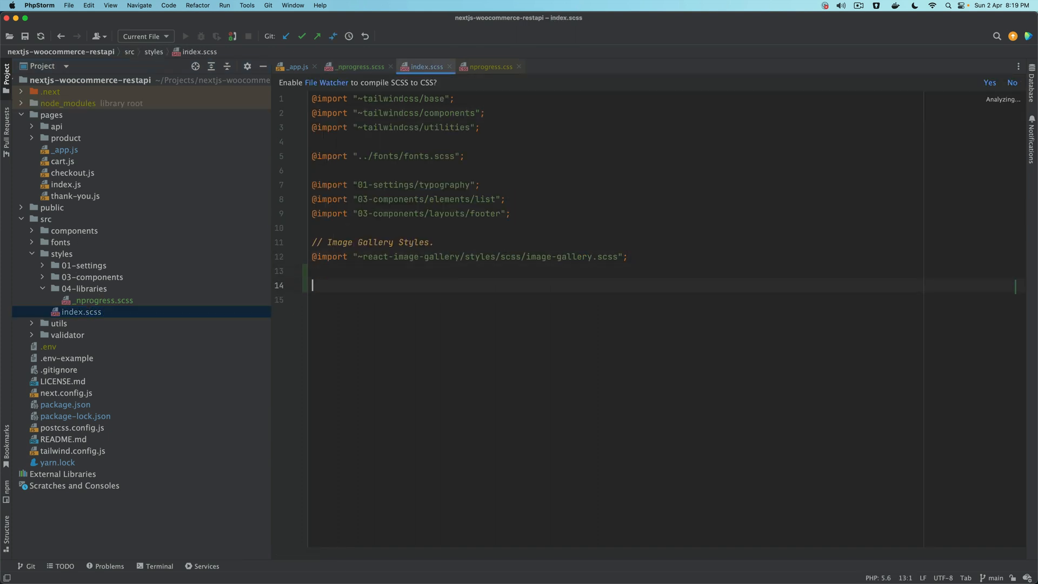
type("// Np")
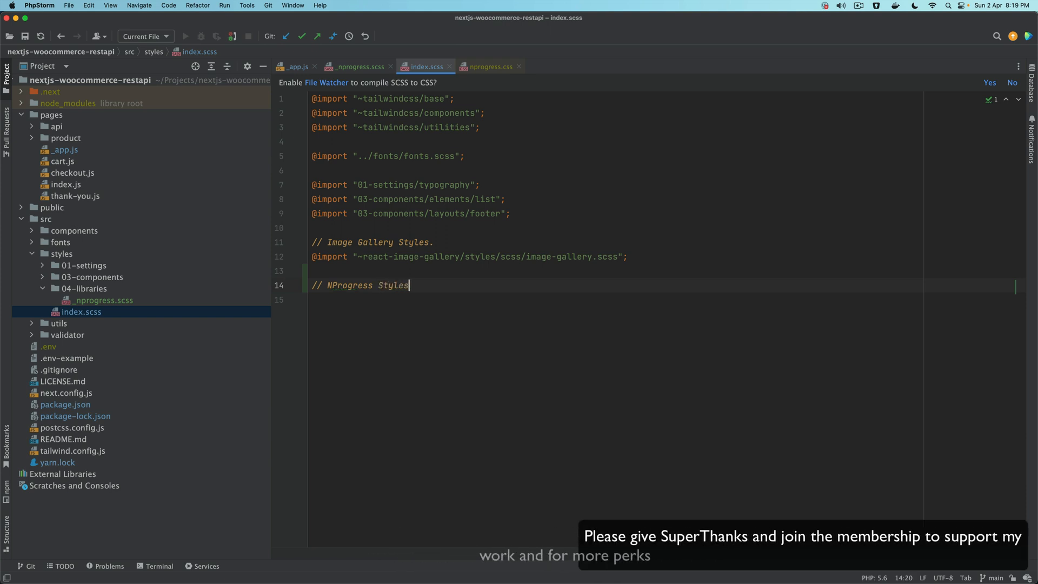
type("im")
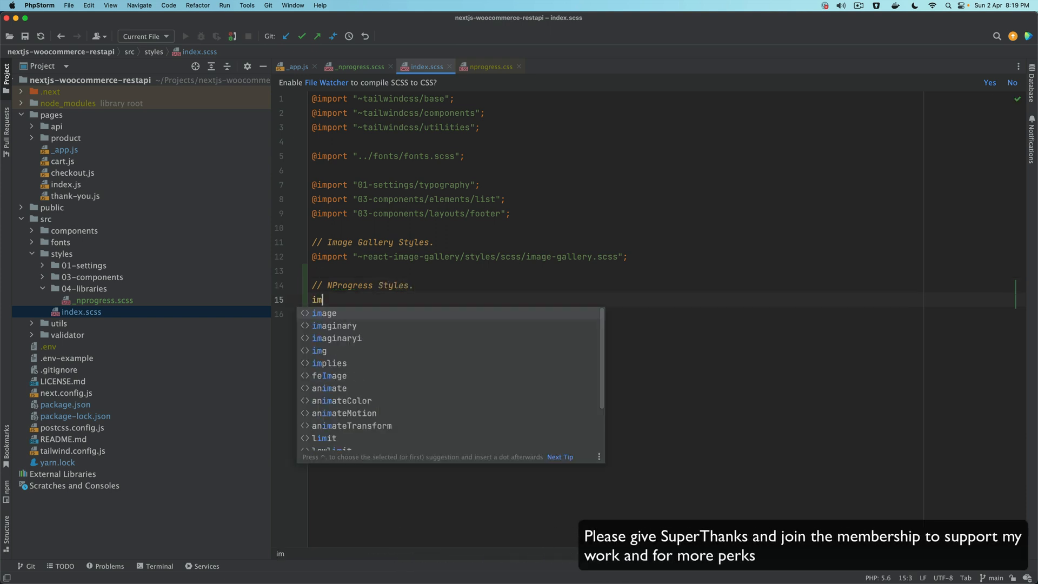
type("@import \"04-libraries/\";")
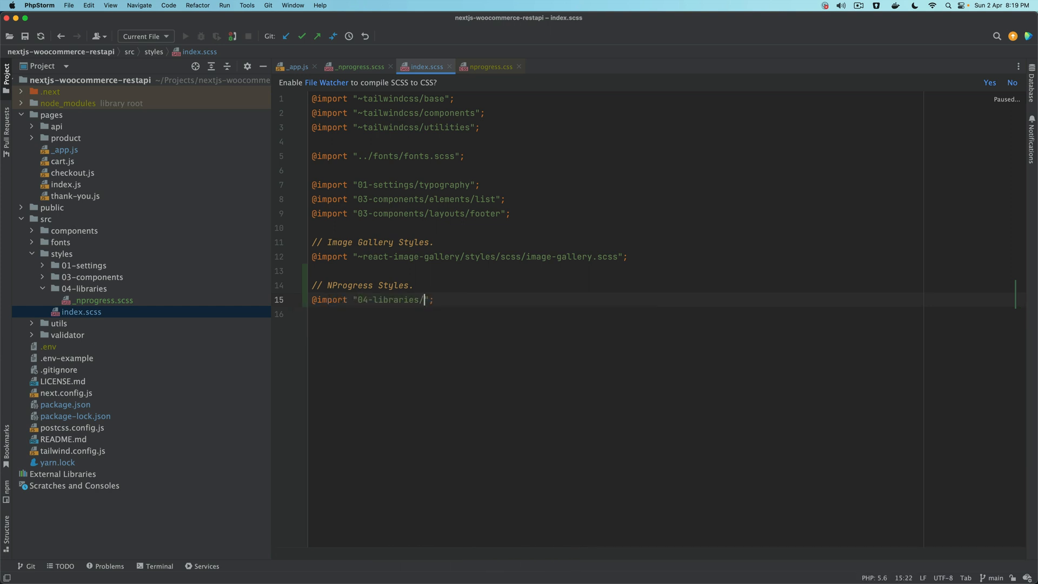
type("nprogress")
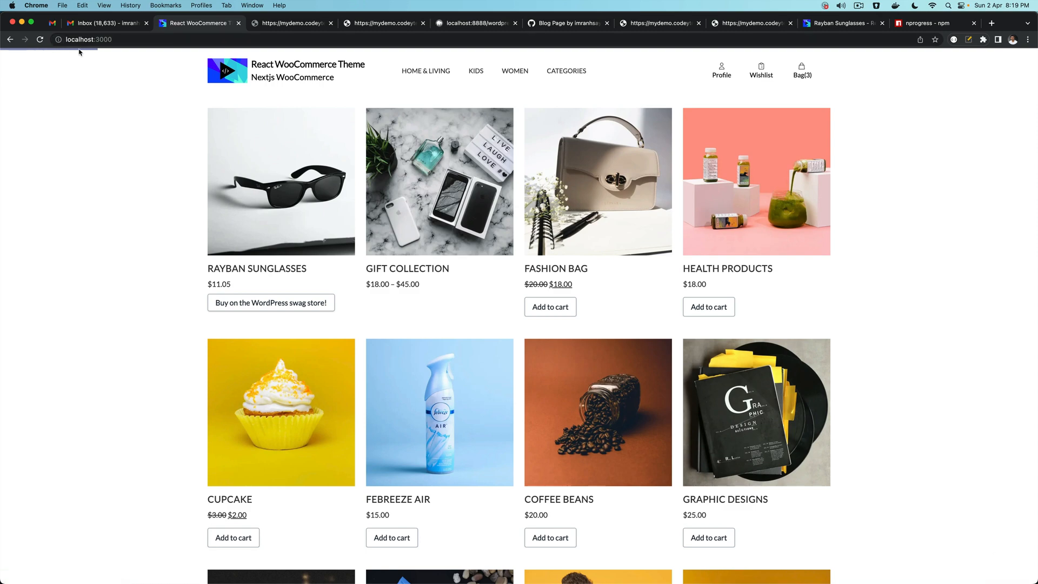
mouse_move(143, 72)
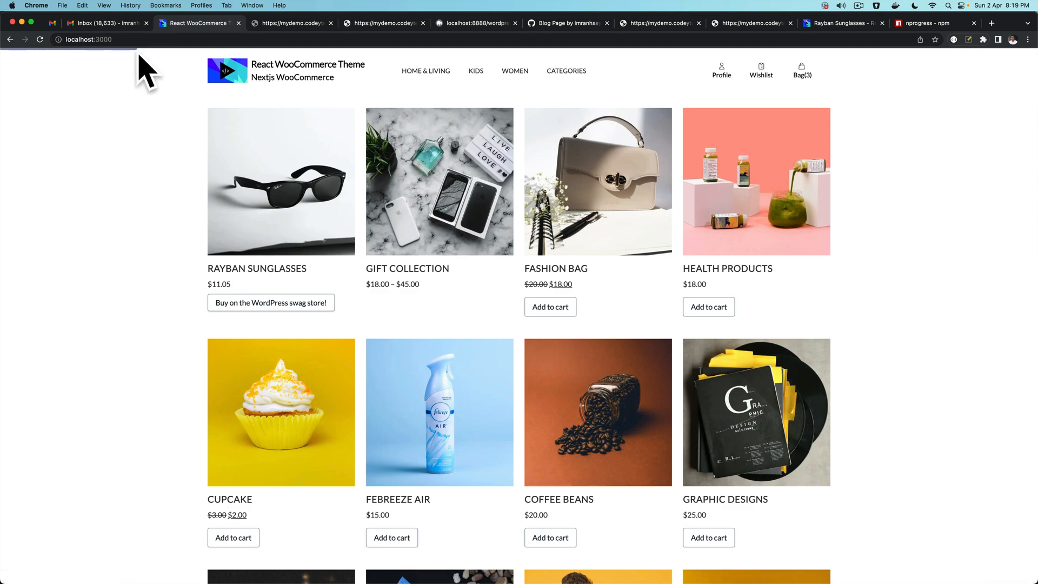
- Visit the Rayban Sunglasses, Gift Collection, Fashion Bag and Health Products pages watching the bar, then return to the home listing
left_click(280, 182)
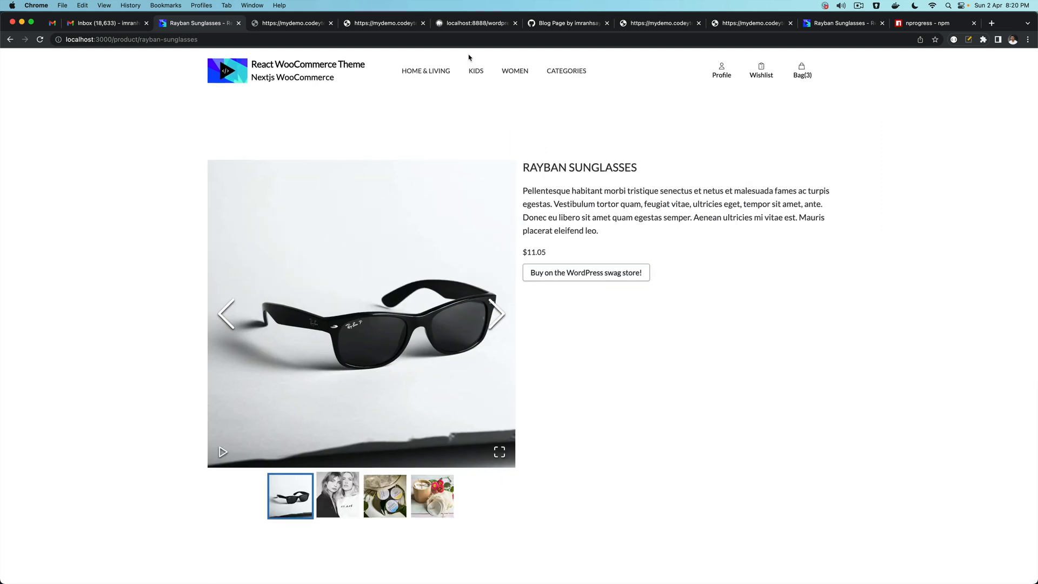
mouse_move(194, 67)
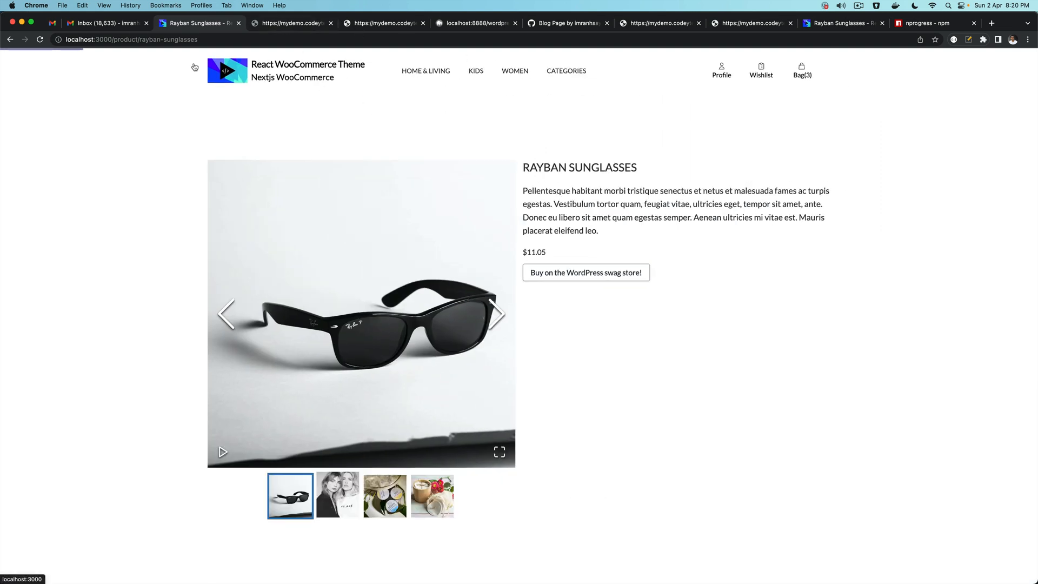
mouse_move(82, 61)
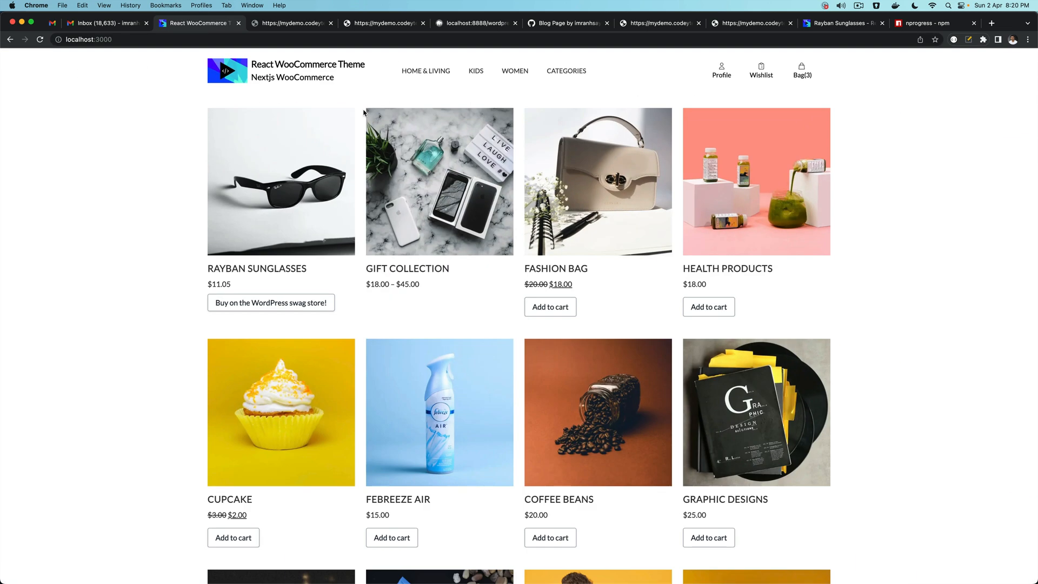
mouse_move(467, 189)
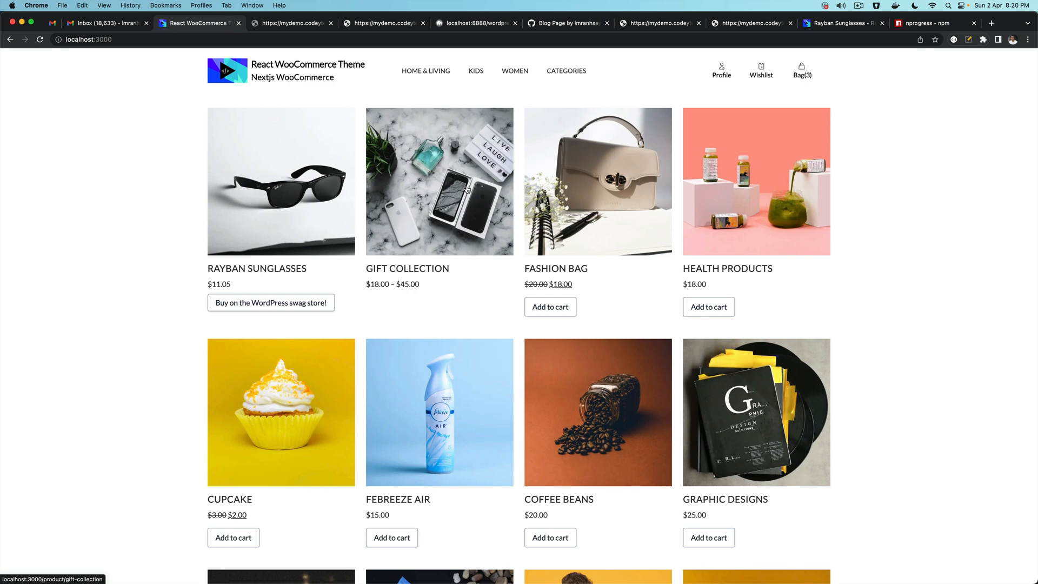
mouse_move(159, 50)
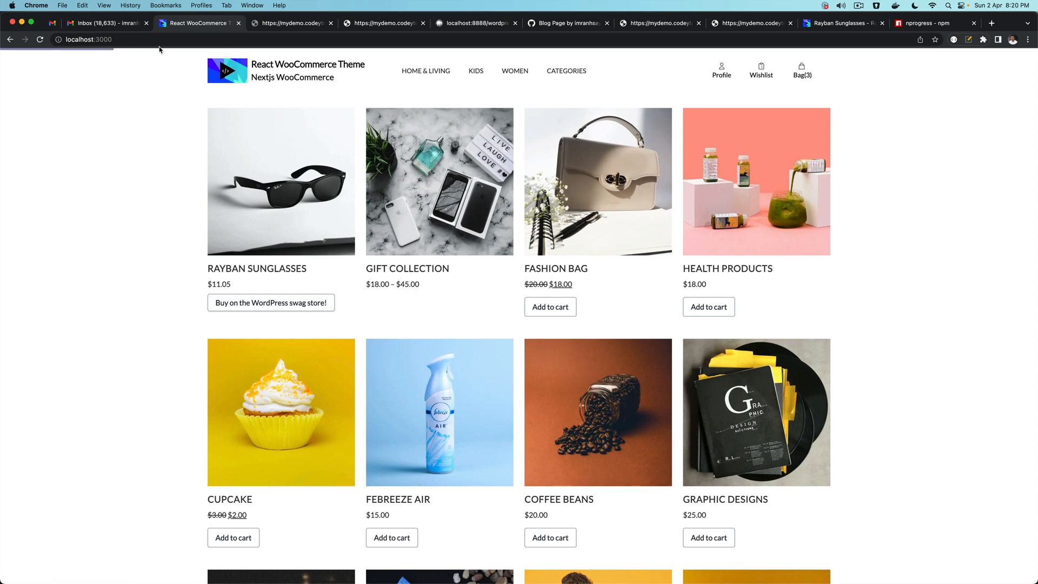
left_click(439, 182)
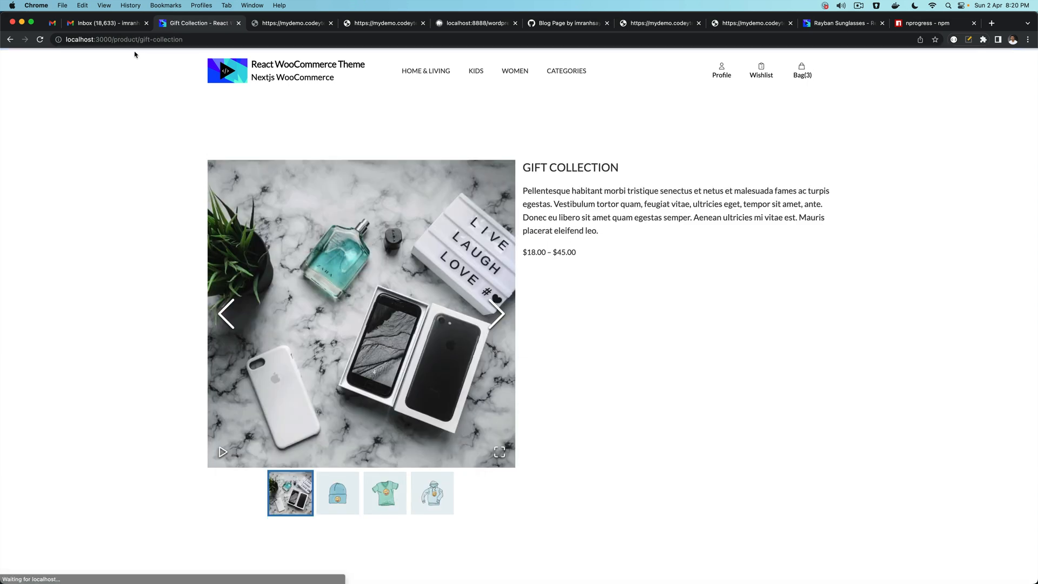
mouse_move(264, 88)
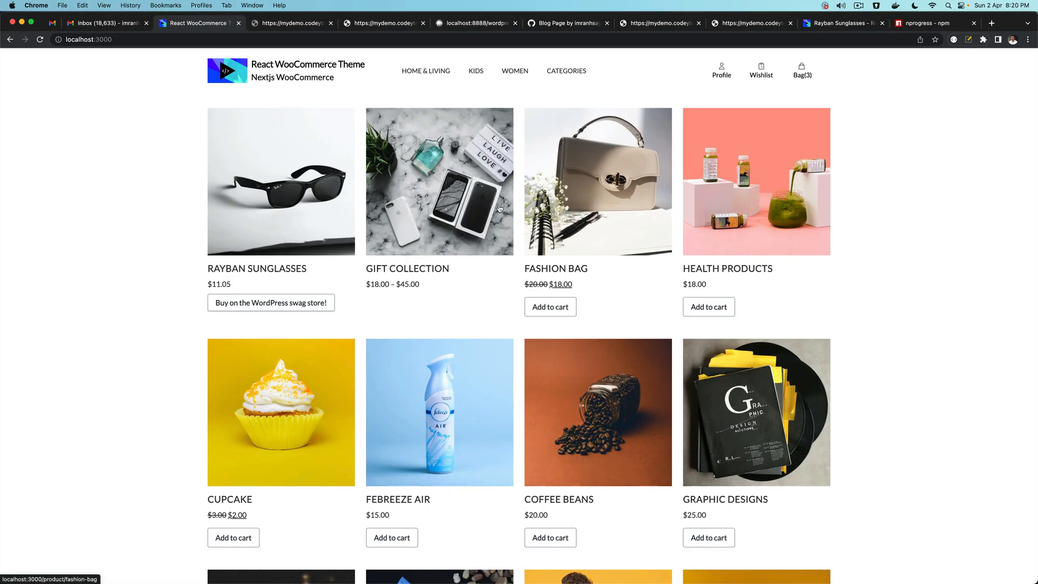
mouse_move(594, 208)
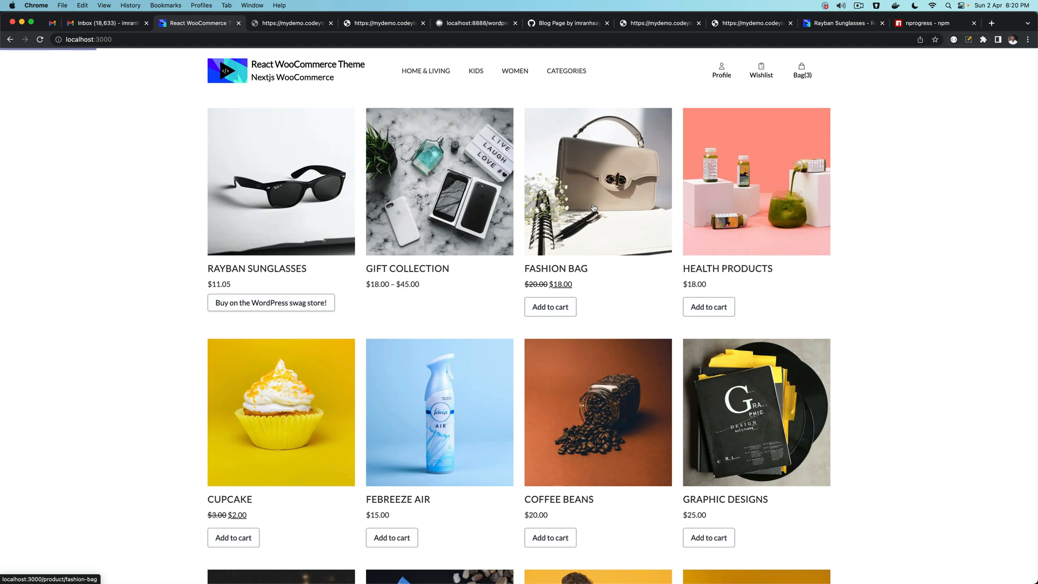
left_click(597, 181)
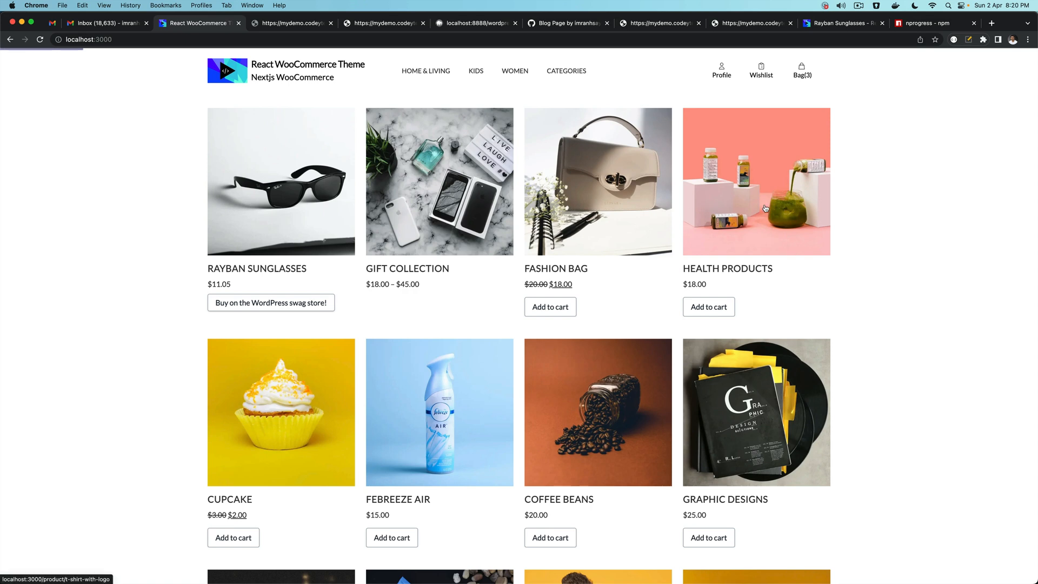
mouse_move(256, 105)
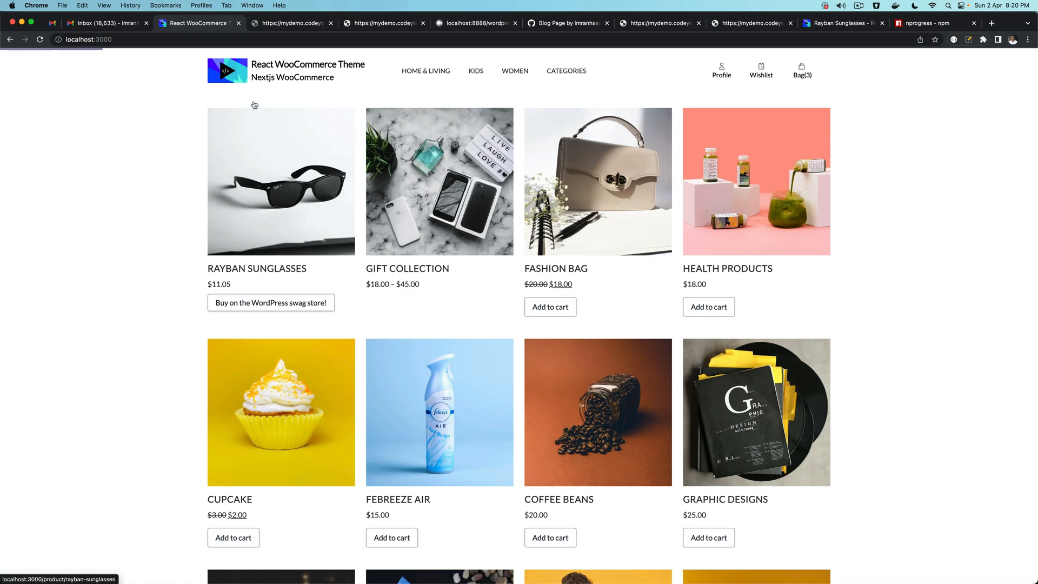
left_click(756, 182)
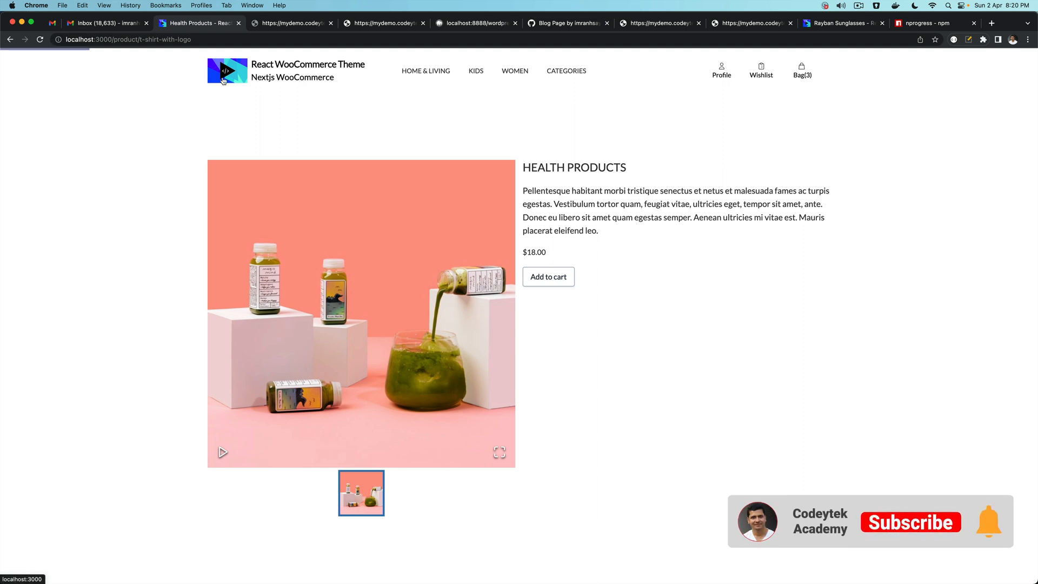
left_click(227, 71)
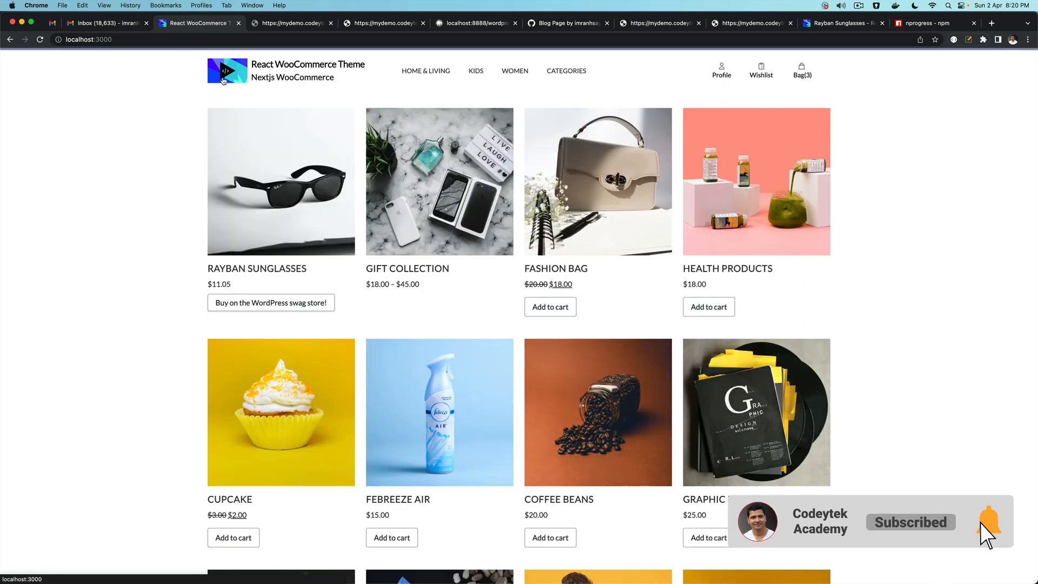
scroll("down", 3)
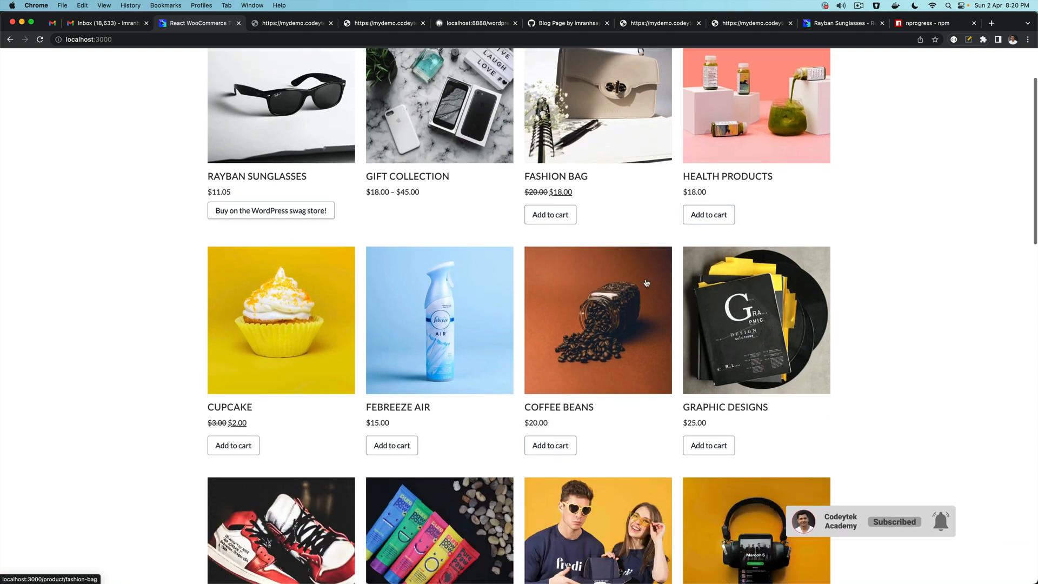
scroll("down", 3)
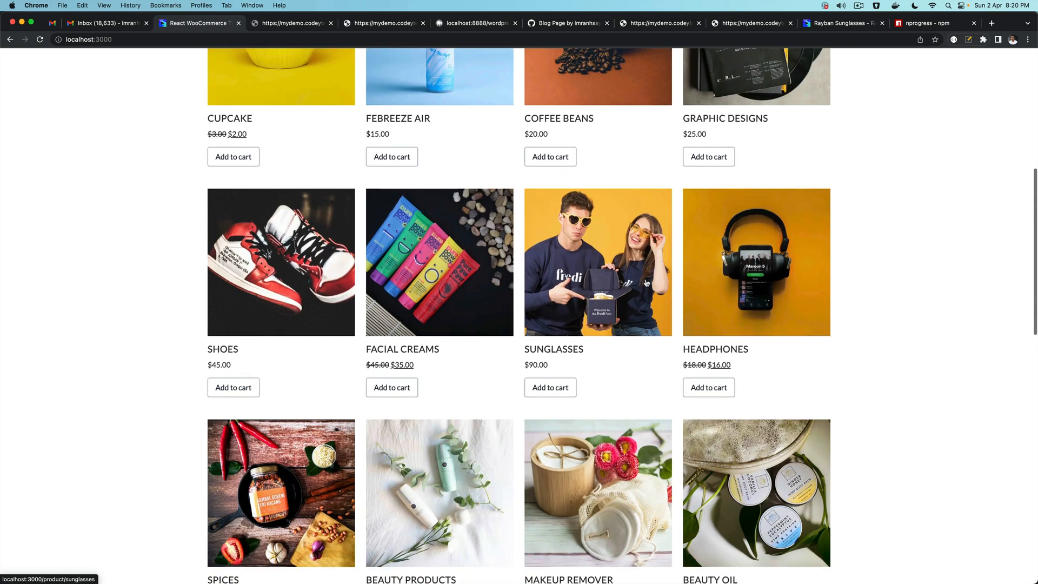
scroll("up", 3)
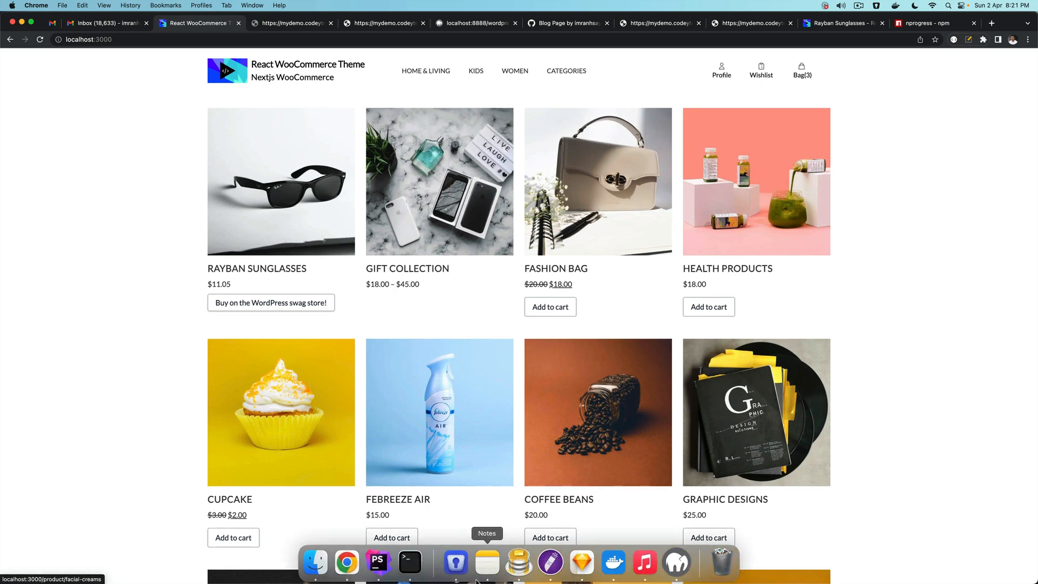
mouse_move(409, 563)
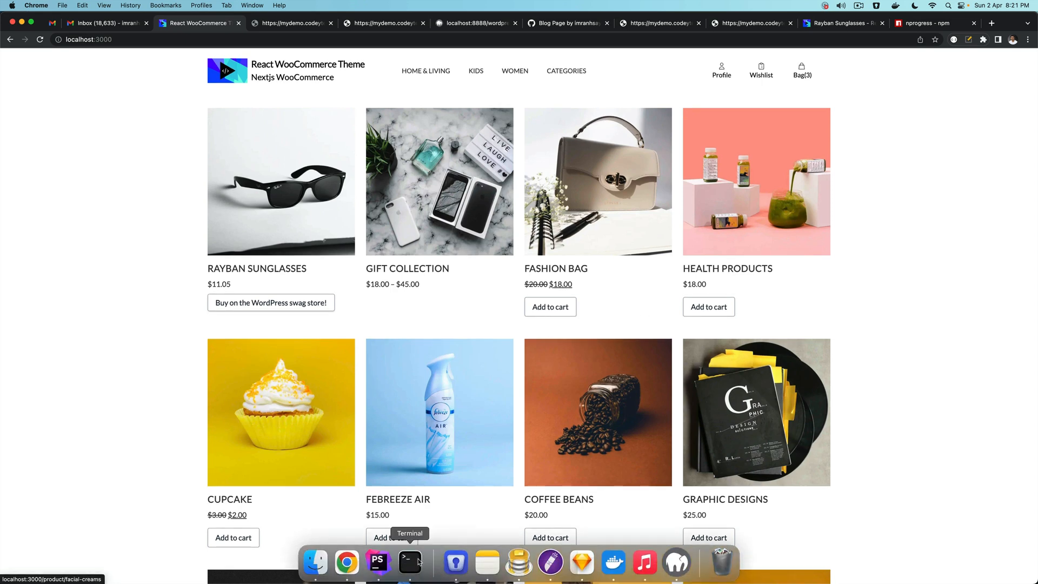
- Run npm run build && npm run start in Terminal until the server is ready on localhost:3000
left_click(409, 563)
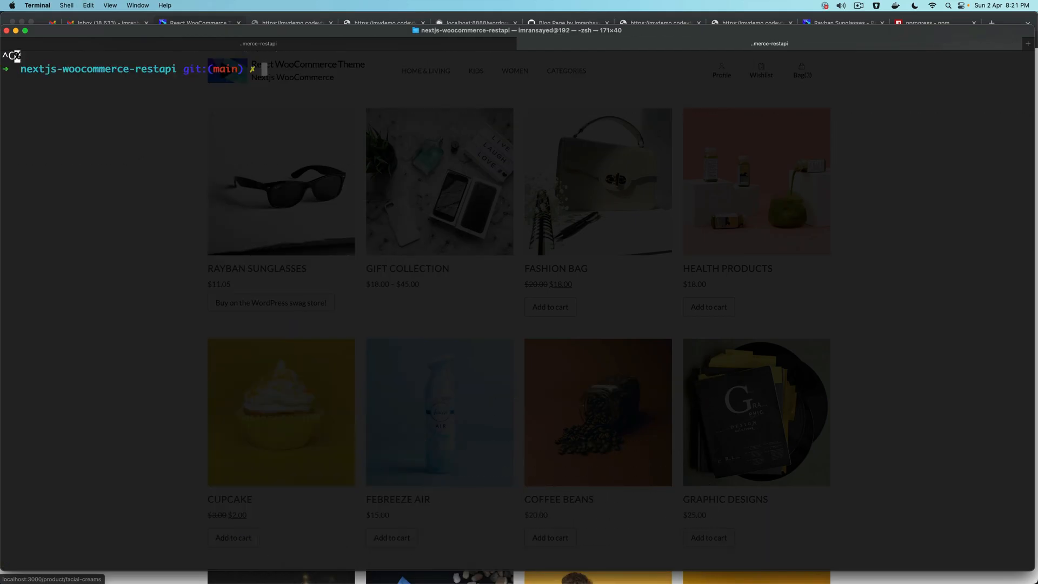
type("npm run")
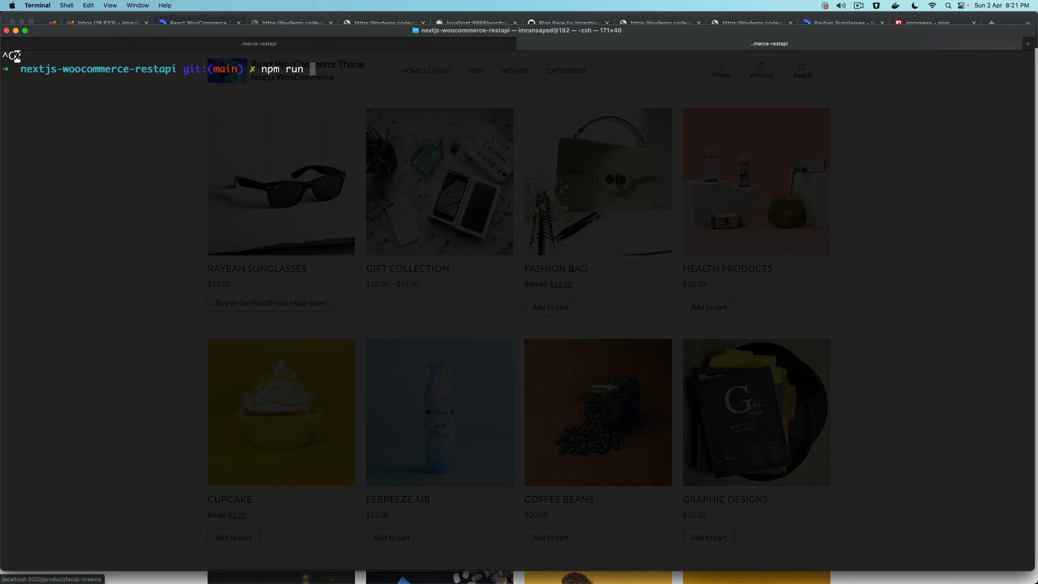
type("build")
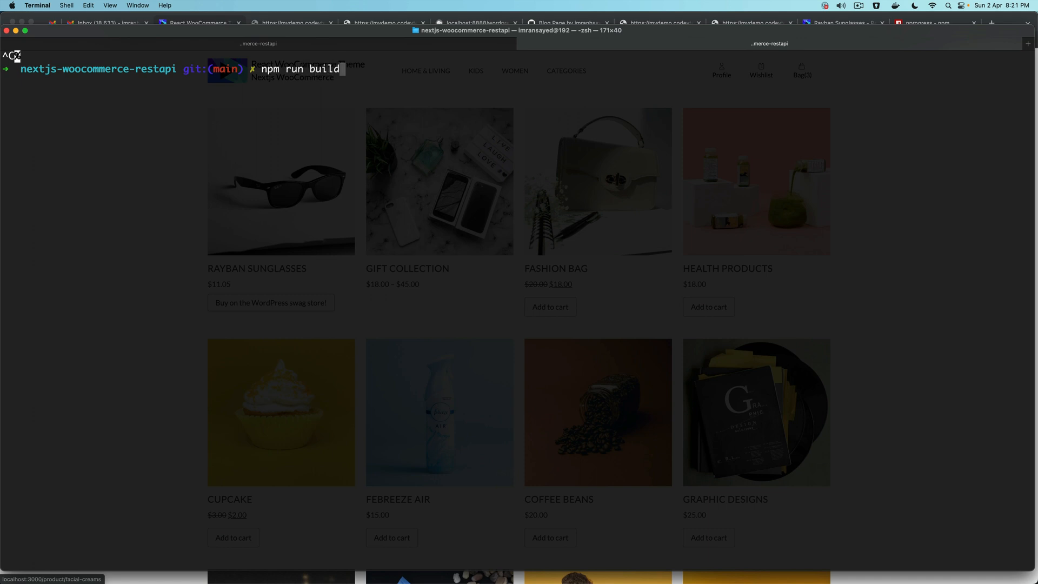
type("&& npm run")
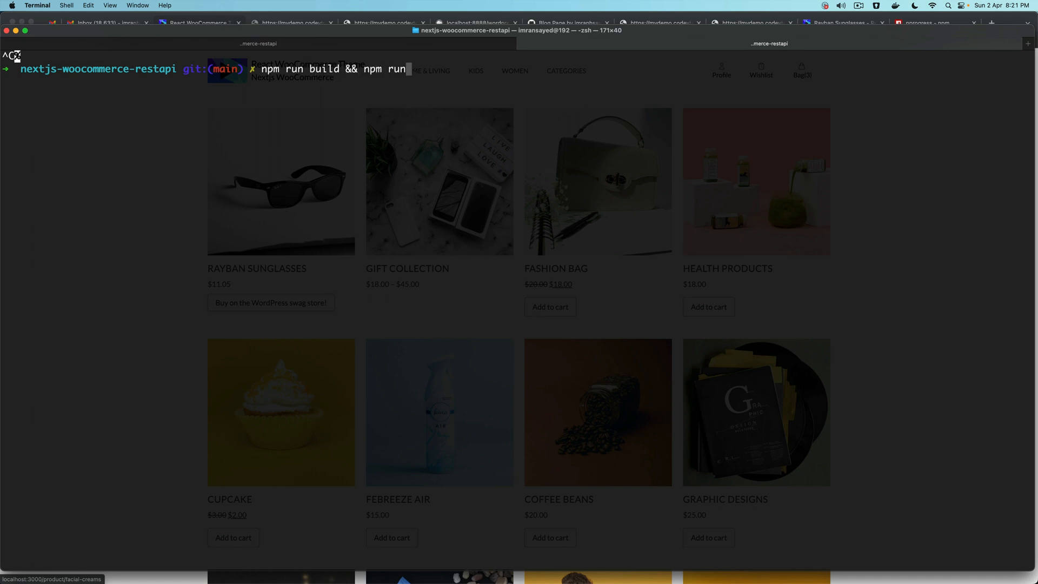
key("Return")
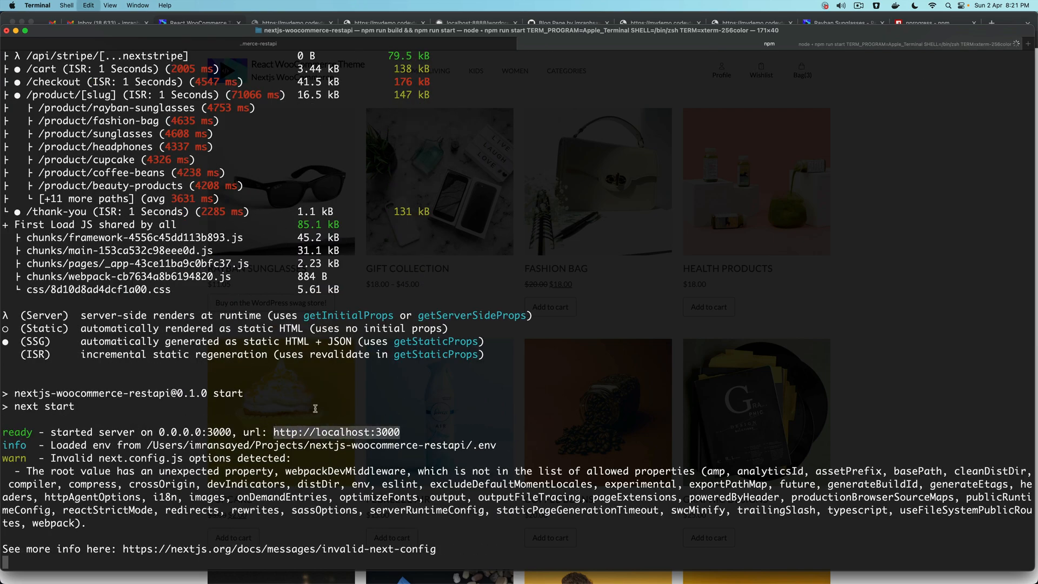
- Reload the shop on the production server, visit Health Products and return to the home product grid
left_click(199, 23)
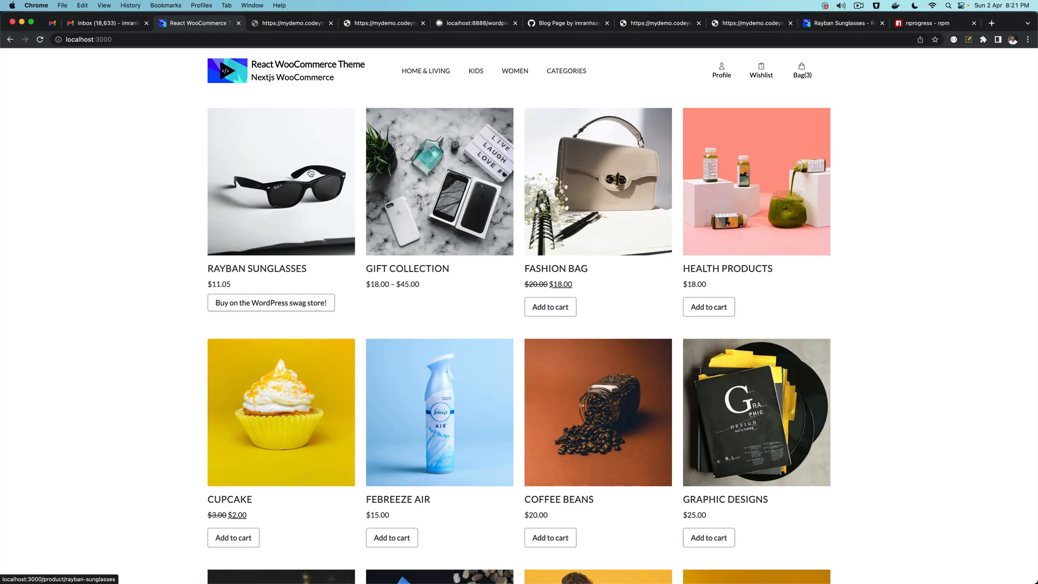
mouse_move(143, 59)
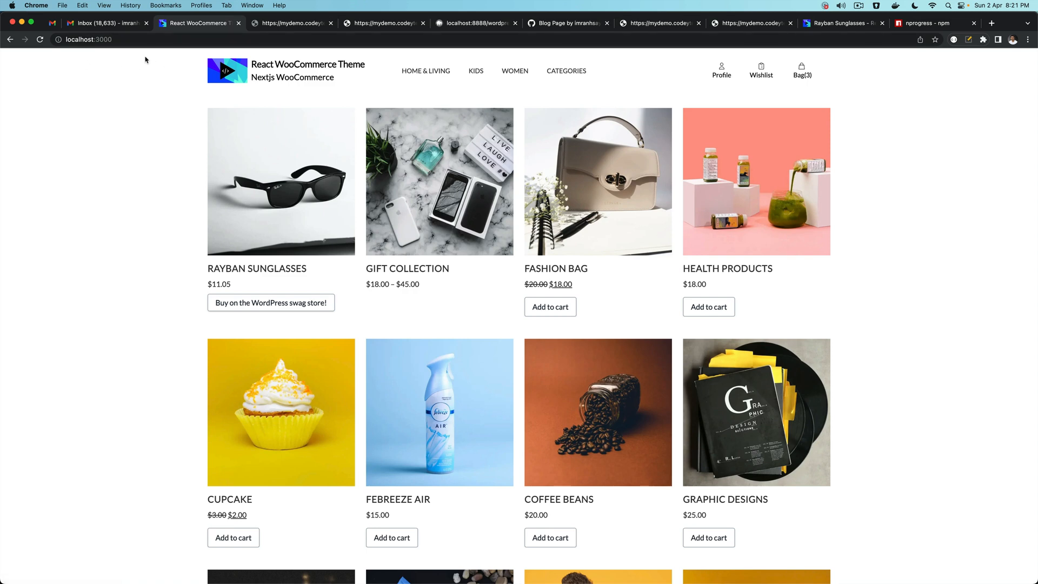
left_click(281, 182)
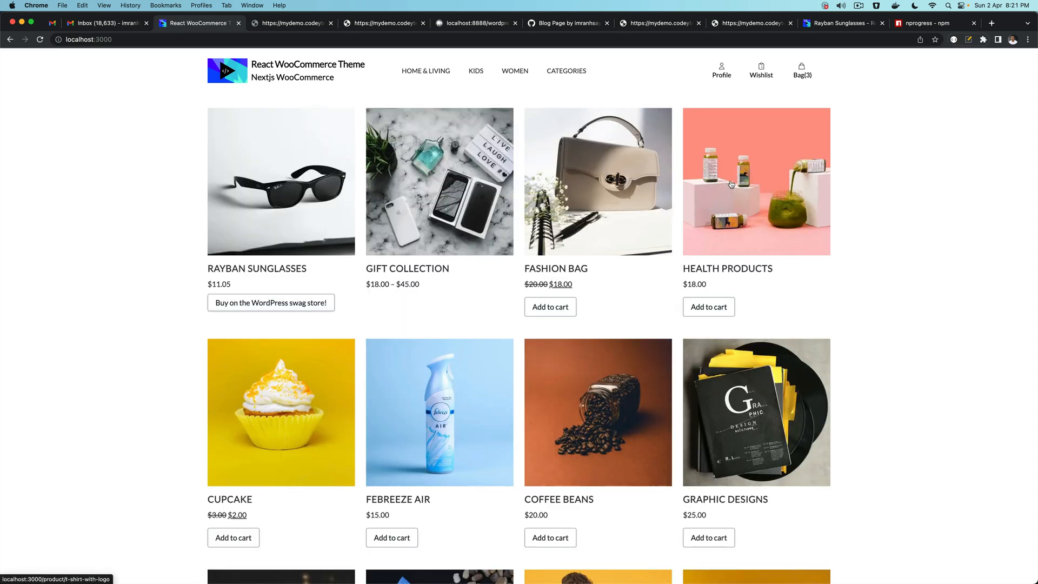
left_click(756, 181)
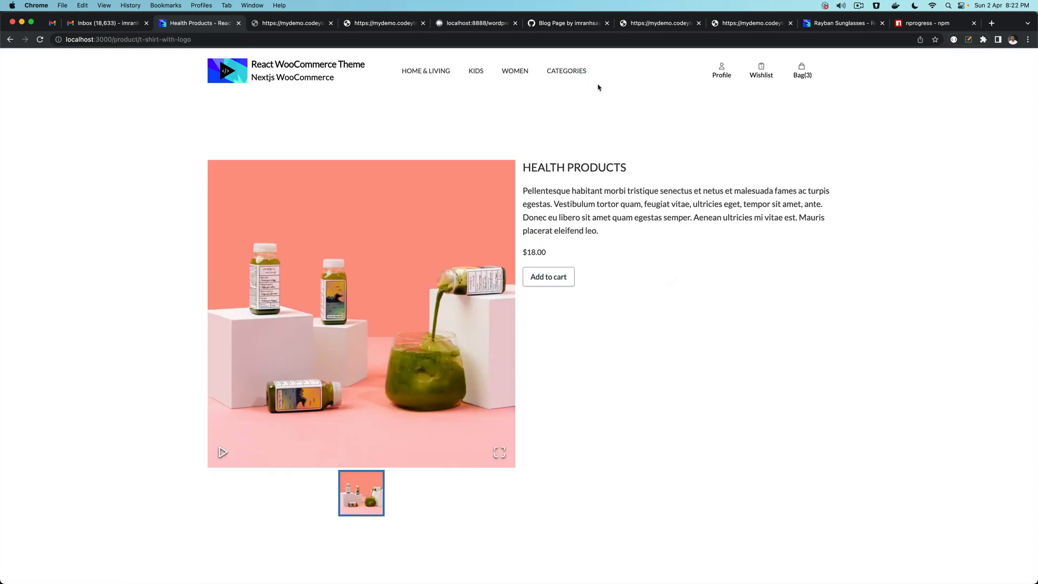
left_click(227, 71)
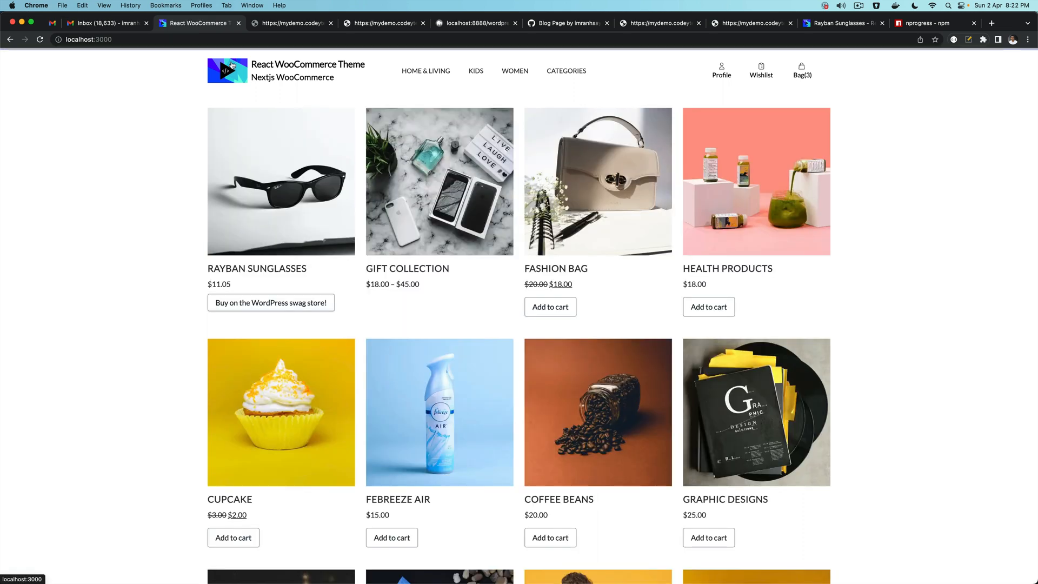
left_click(439, 412)
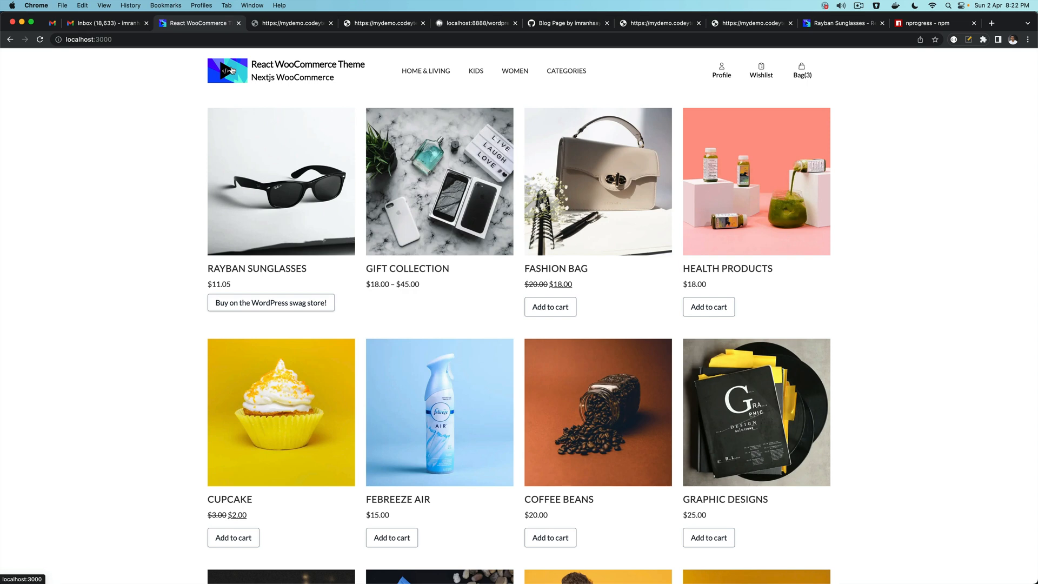
mouse_move(691, 105)
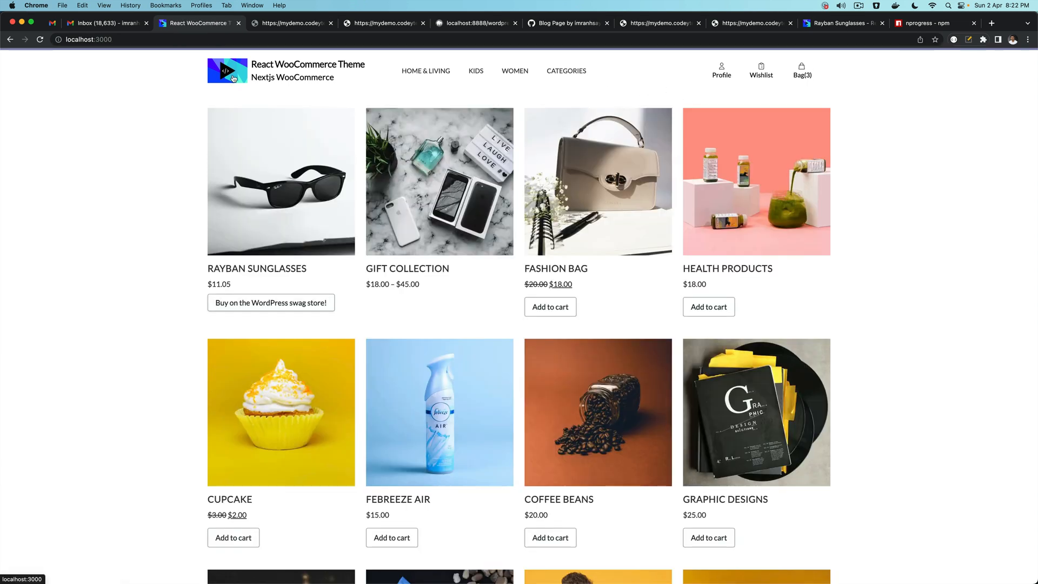
mouse_move(527, 237)
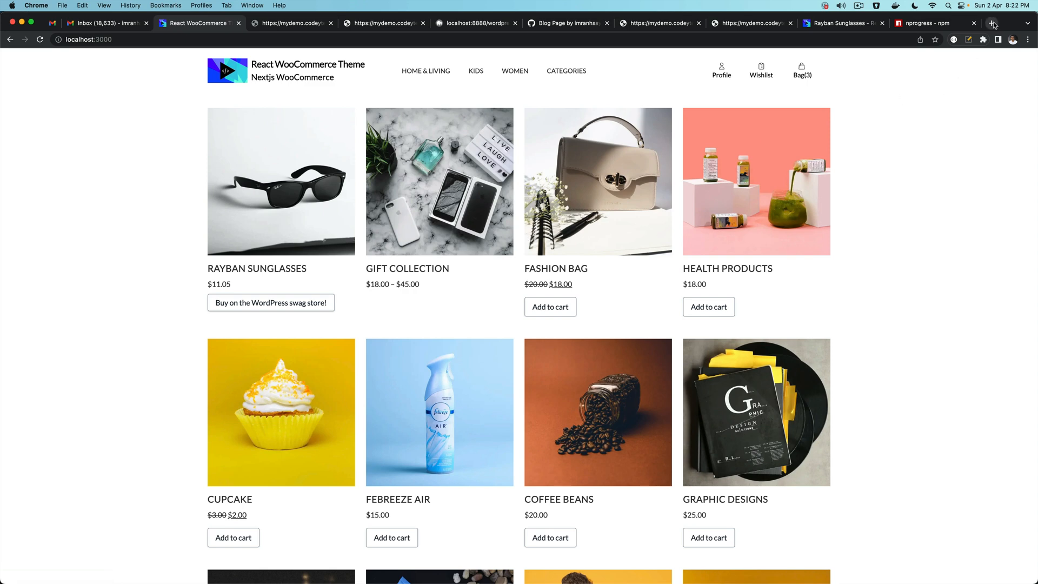
- Bring up the nextjs-woocommerce-restapi repository on GitHub in a new tab
left_click(991, 23)
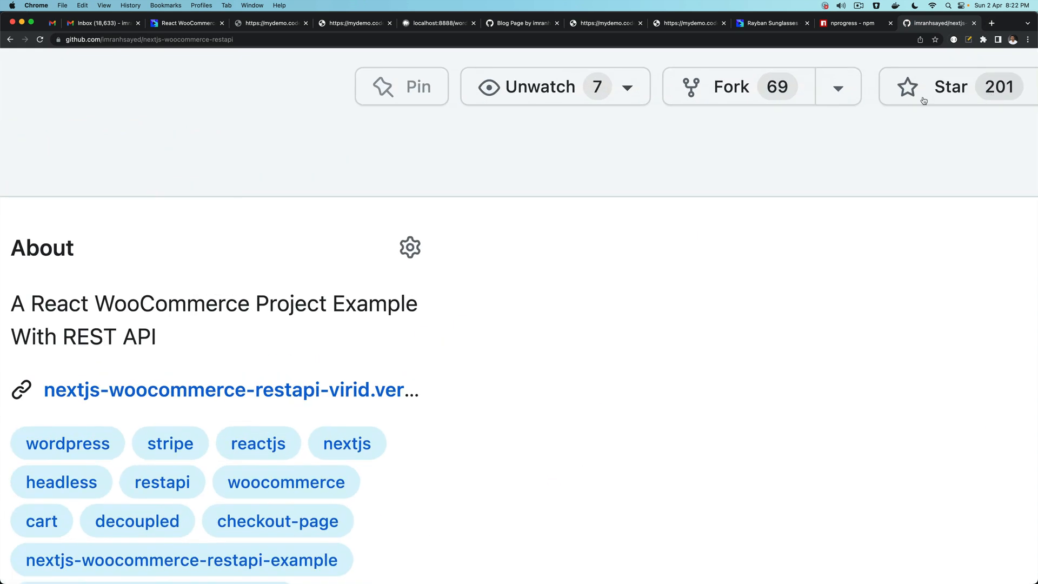
mouse_move(895, 119)
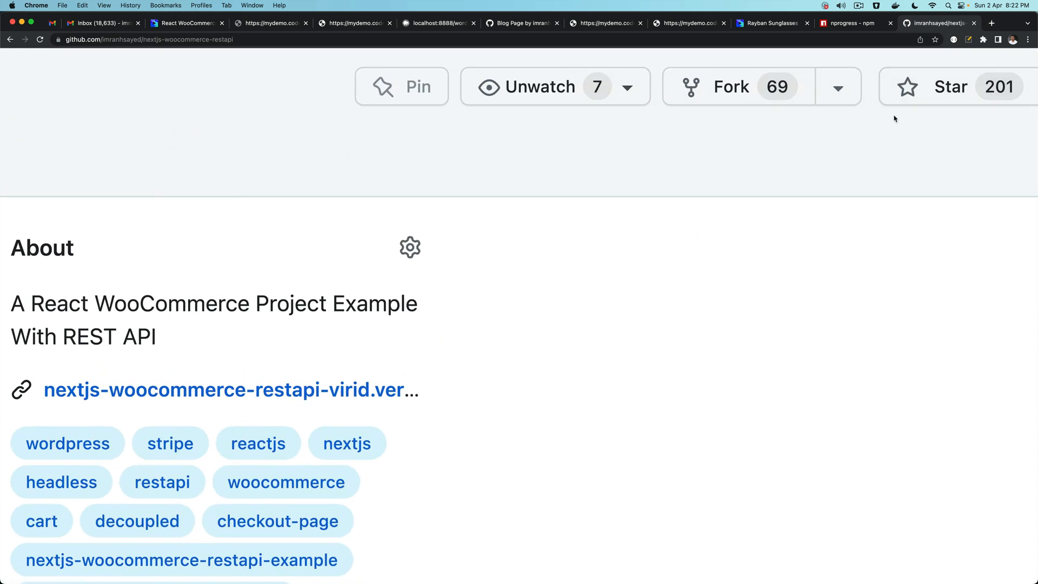
scroll("up", 3)
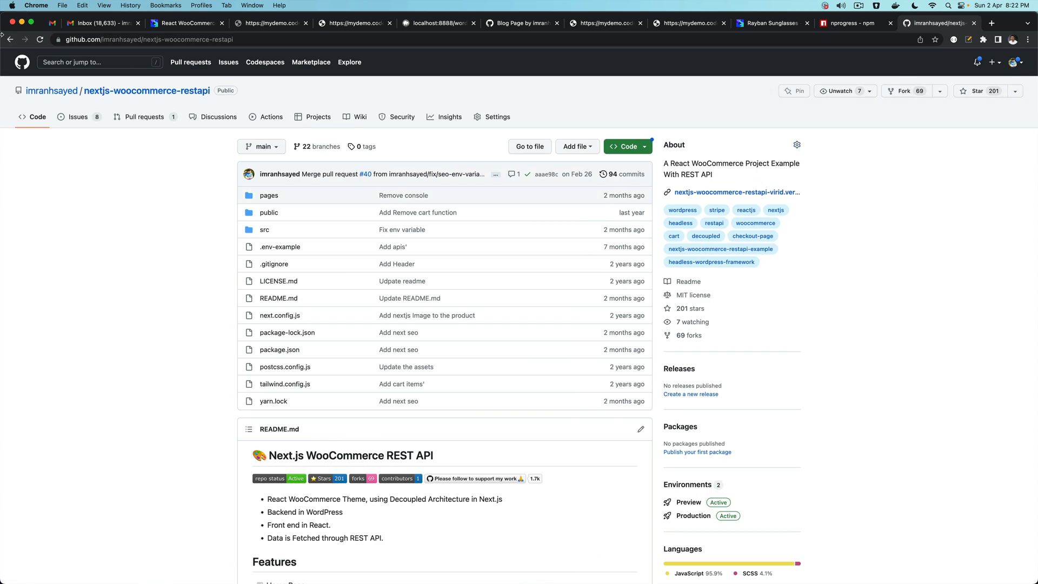
mouse_move(393, 228)
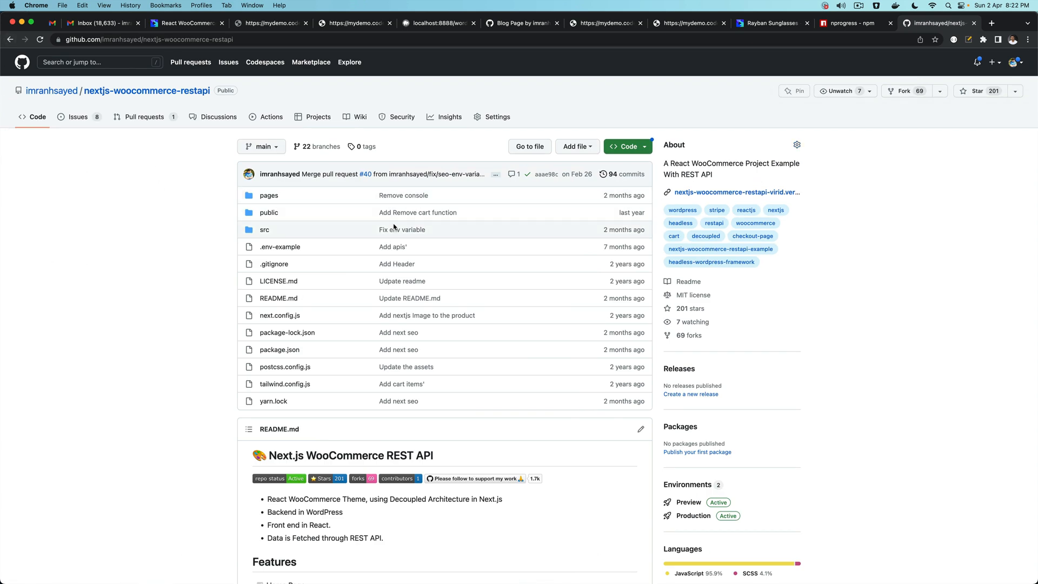